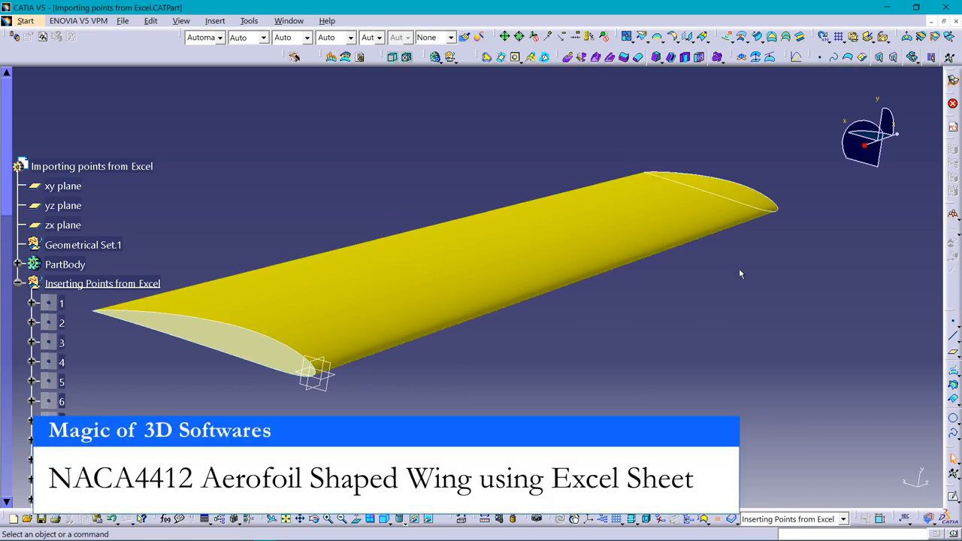
Step: Rotate the finished wing model for a last look before closing the document
drag(739, 273, 697, 292)
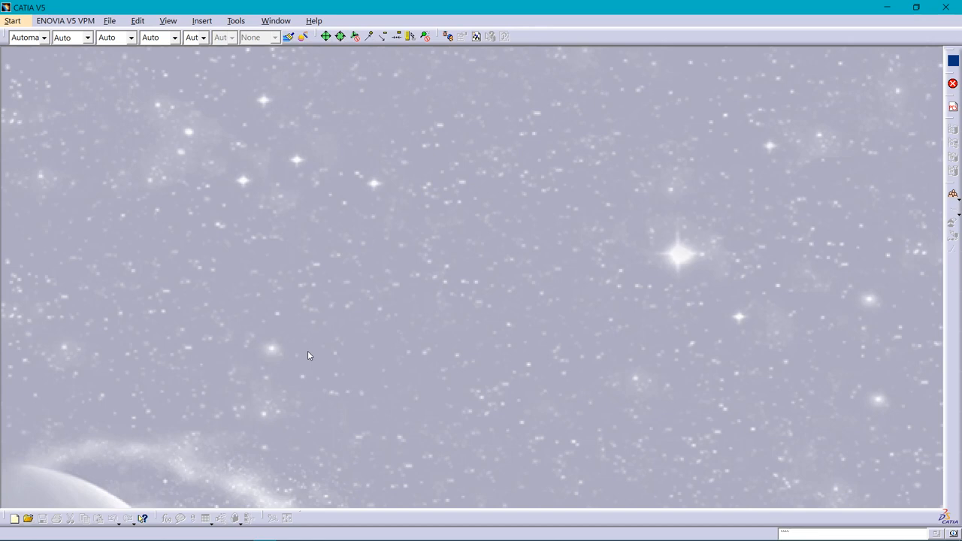
mouse_move(387, 346)
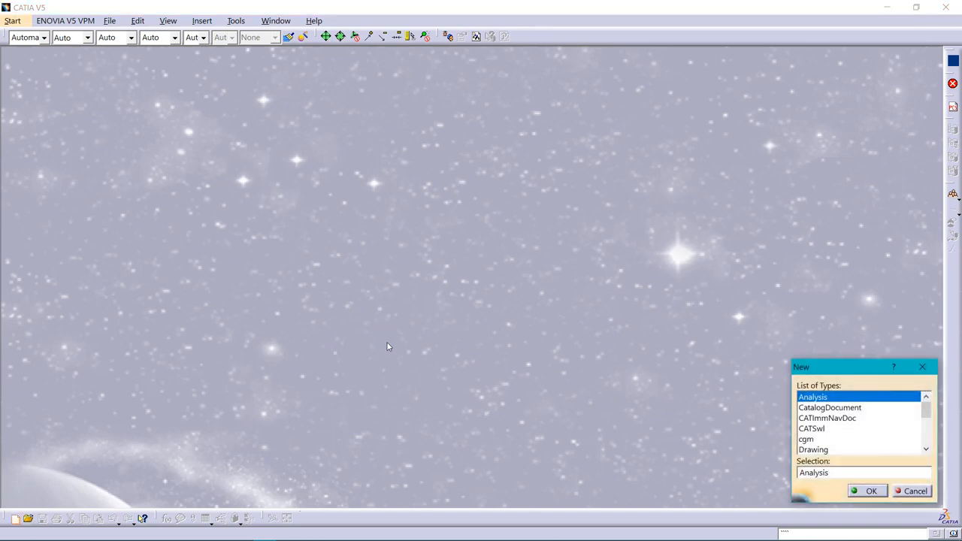
Step: Create a new part Part1 and switch to the Quick Surface Reconstruction workbench
click(870, 490)
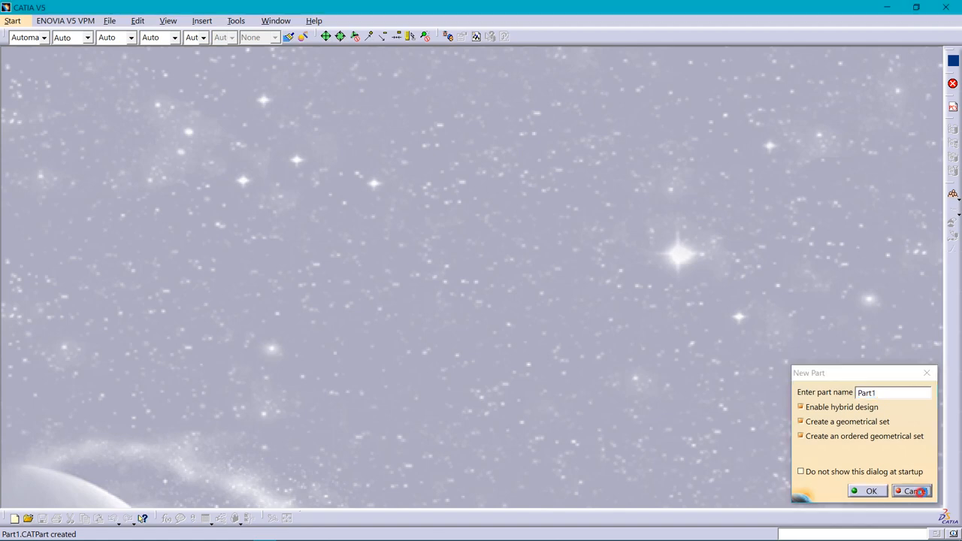
click(911, 490)
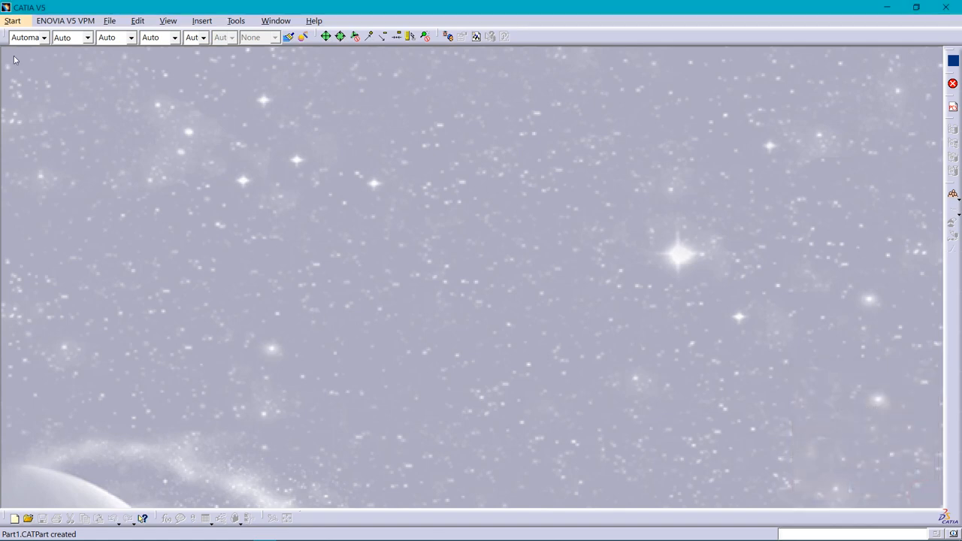
click(12, 21)
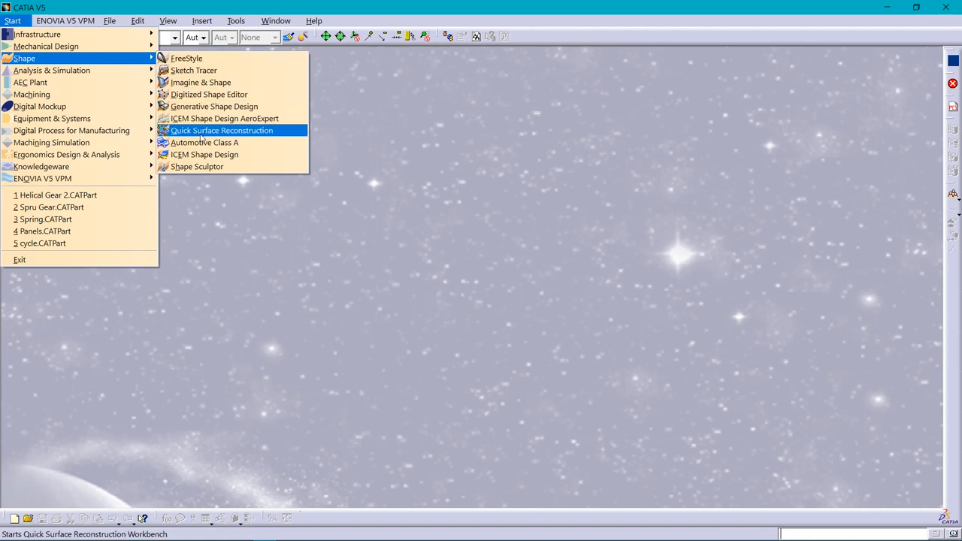
click(222, 129)
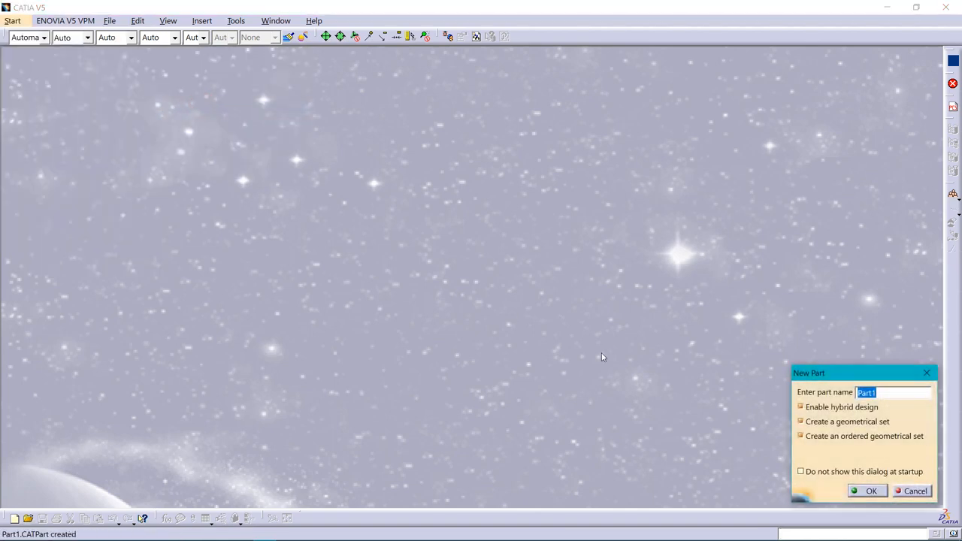
click(870, 490)
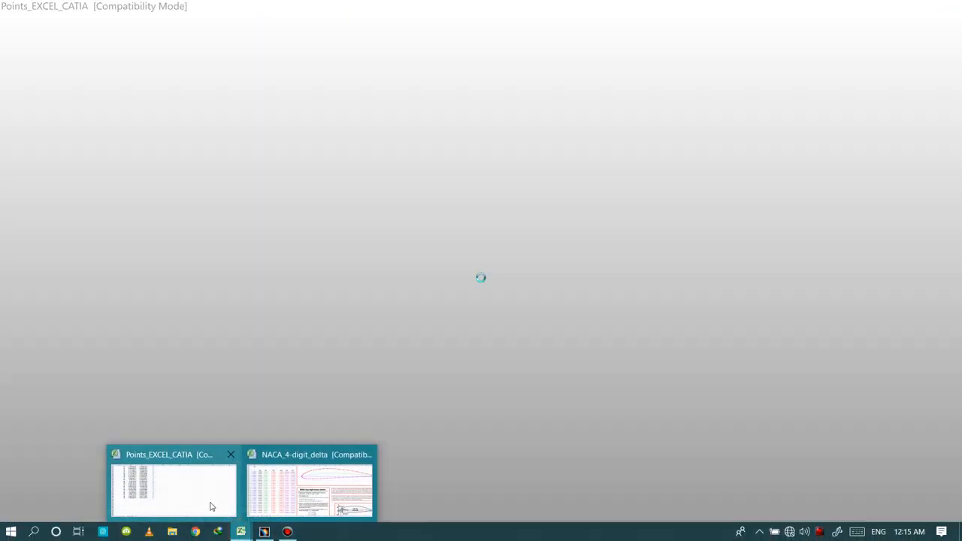
Step: Switch to the NACA_4-digit_delta workbook and inspect the upper-surface x values
click(310, 490)
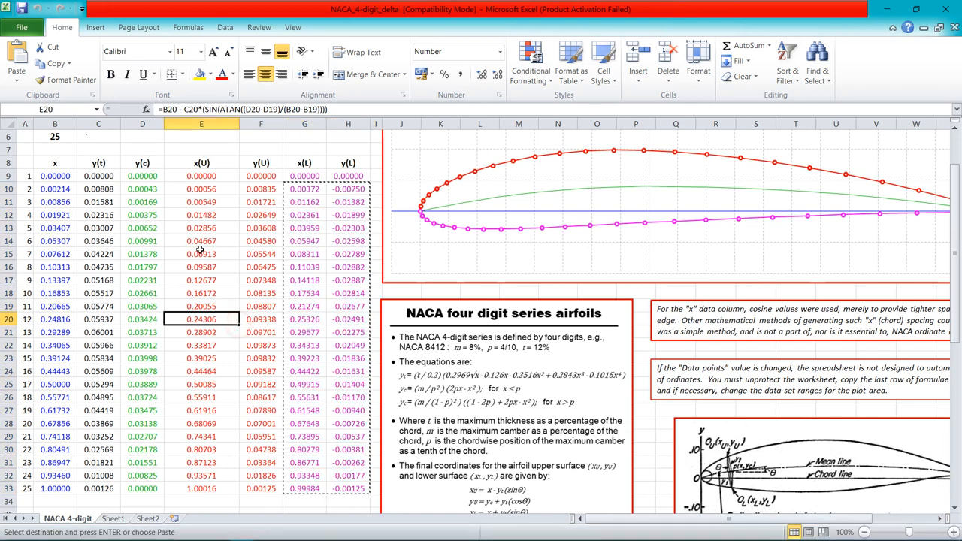
click(202, 215)
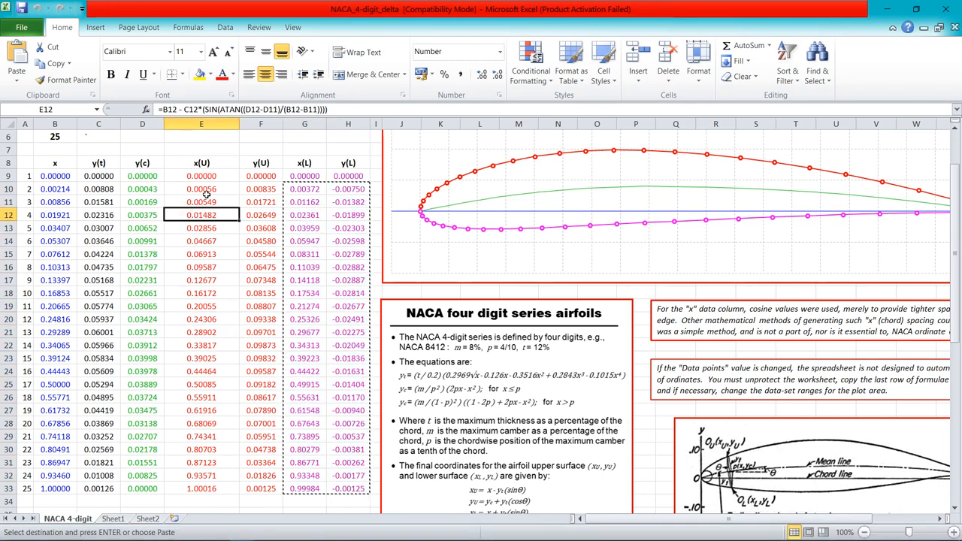
click(202, 190)
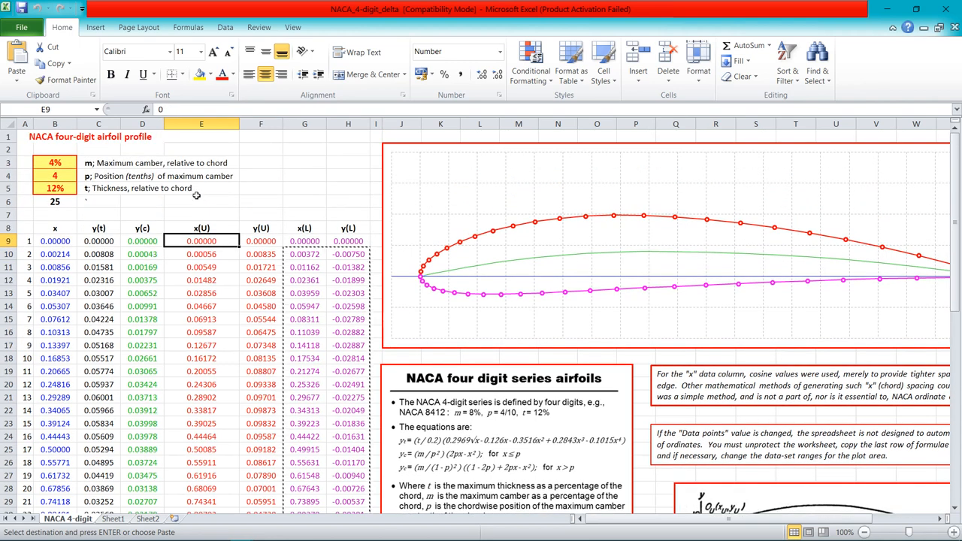
mouse_move(72, 193)
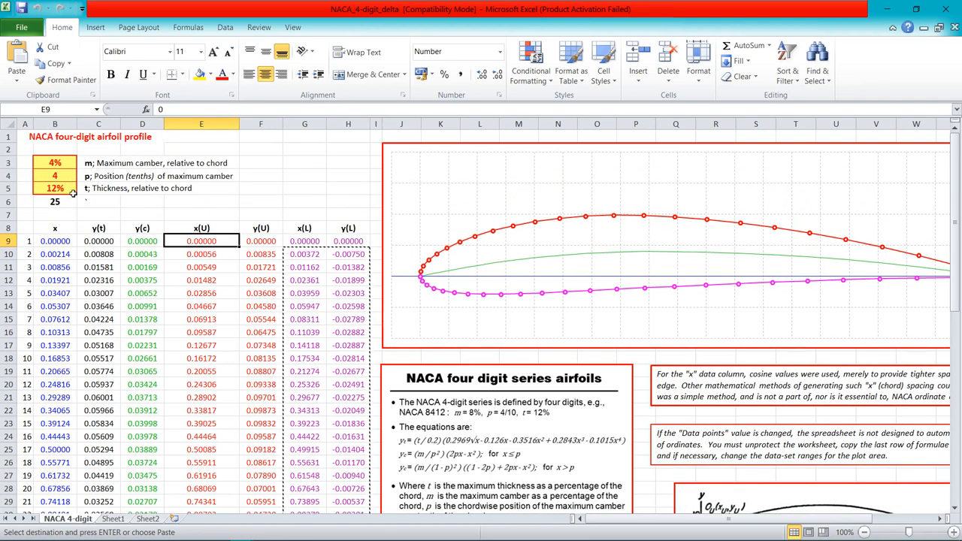
mouse_move(105, 194)
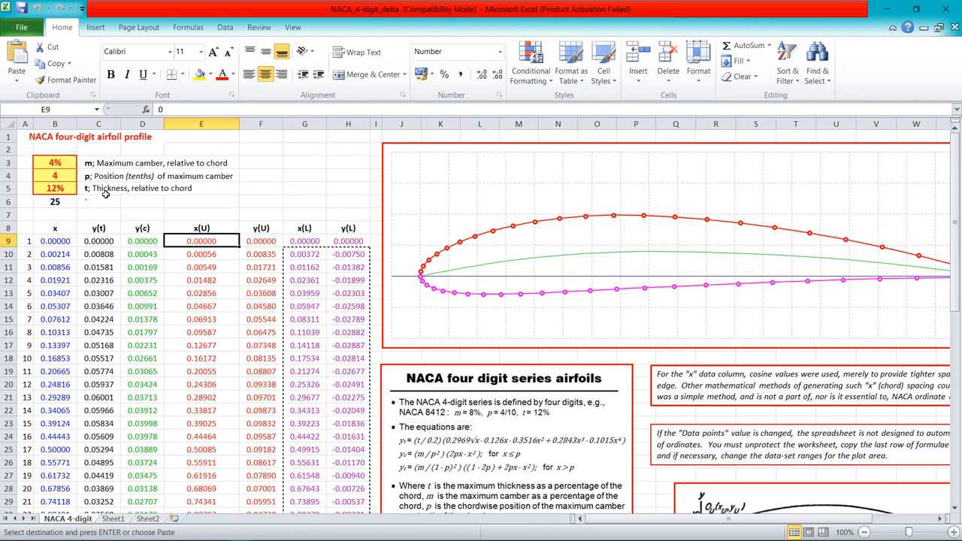
Step: Set maximum camber to 5% to preview the profile, then restore it to 4%
click(54, 162)
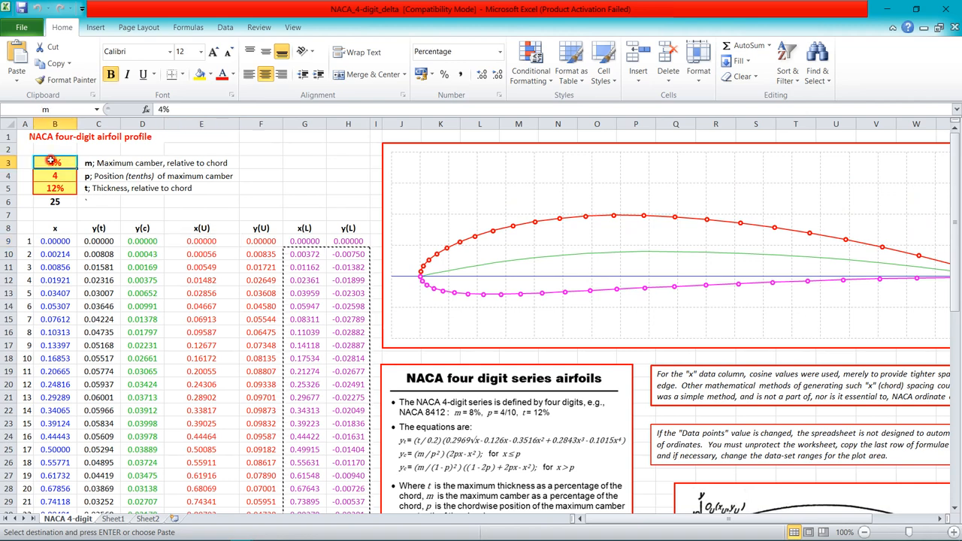
double_click(54, 163)
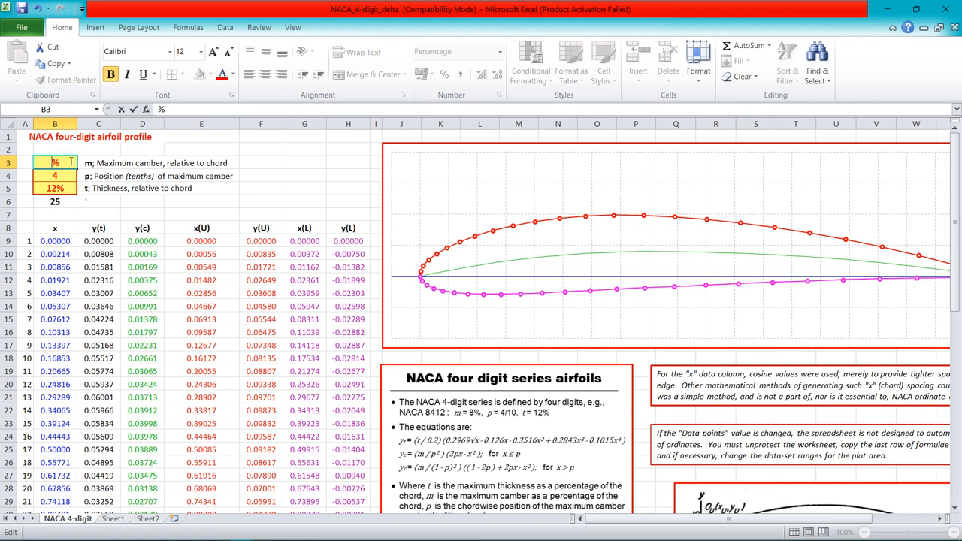
text(5)
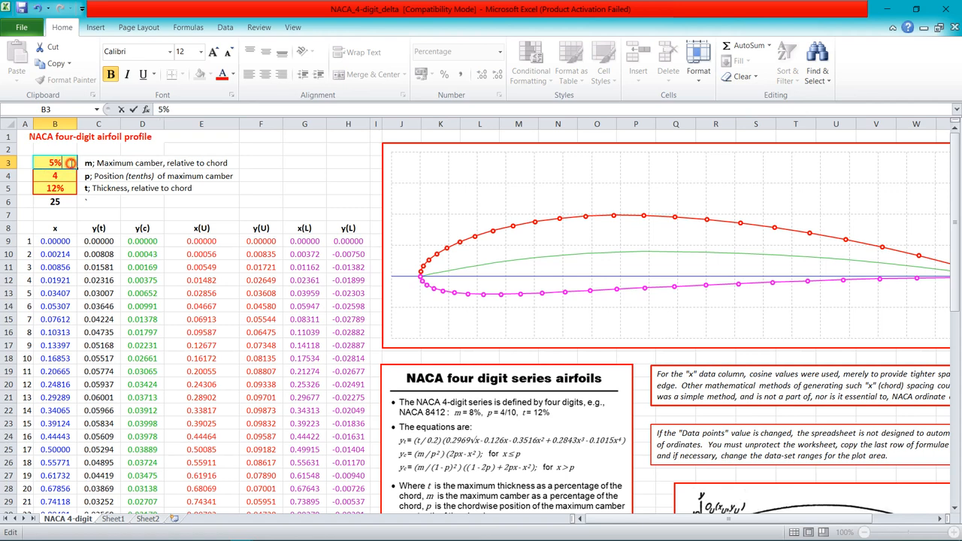
click(97, 188)
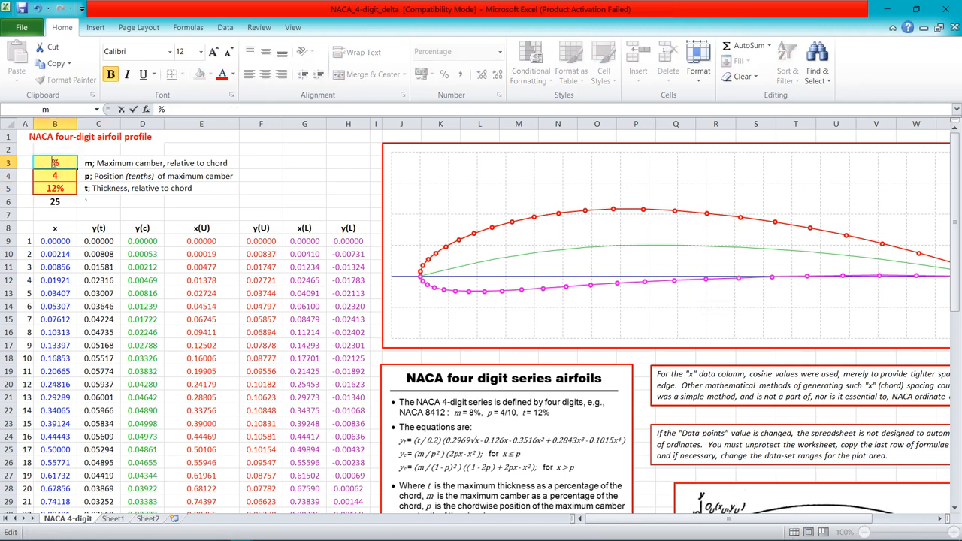
text(4%)
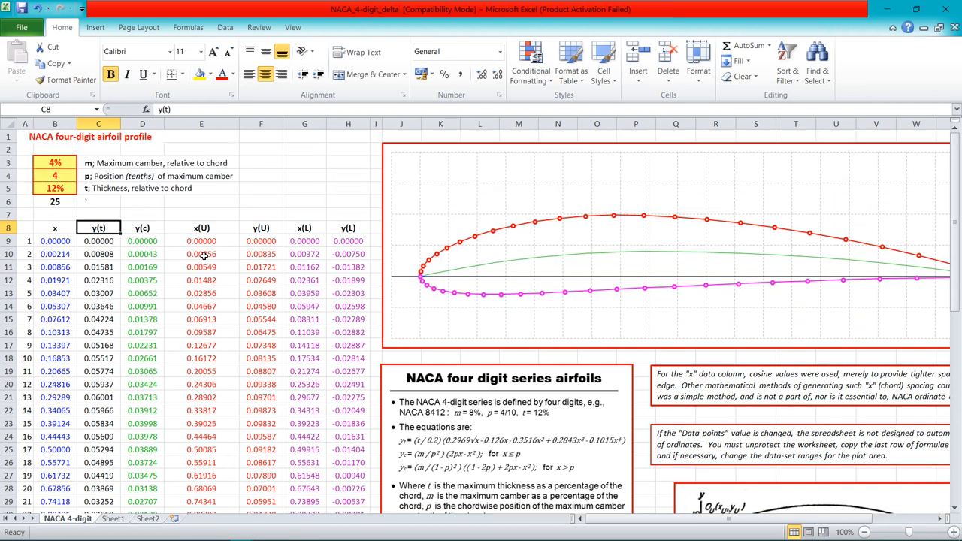
Step: Copy the upper-surface x,y range E9:F29 and paste it as values into the Exporting Points sheet
scroll(down, 3)
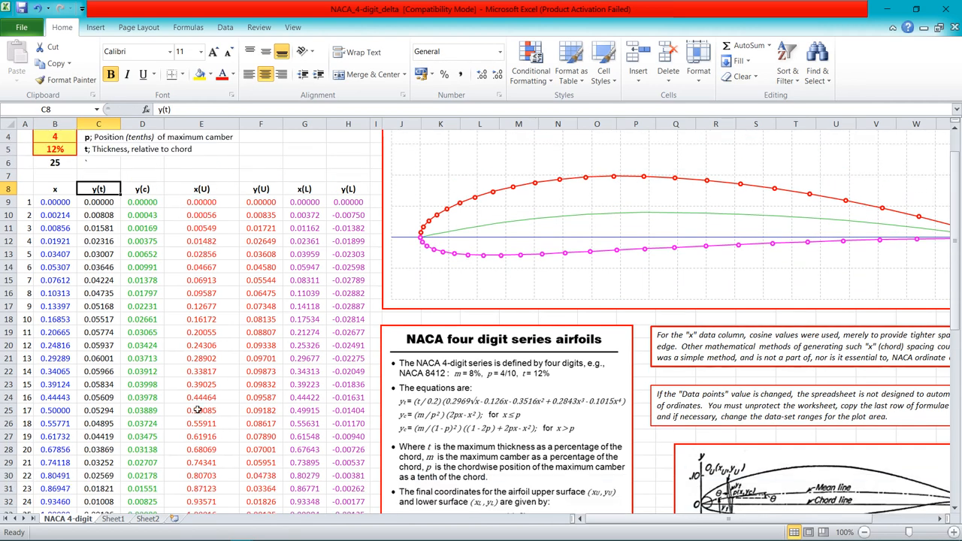
mouse_move(216, 383)
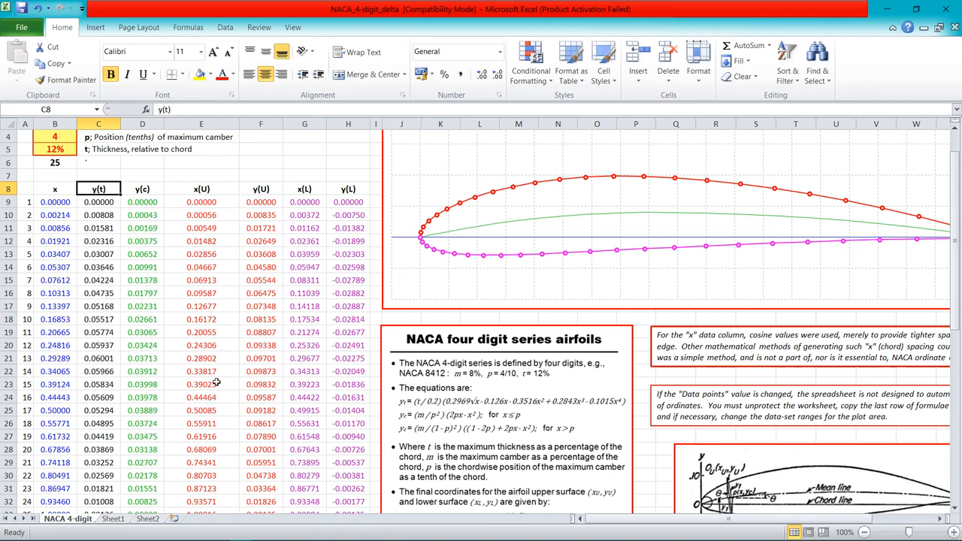
drag(201, 201, 261, 463)
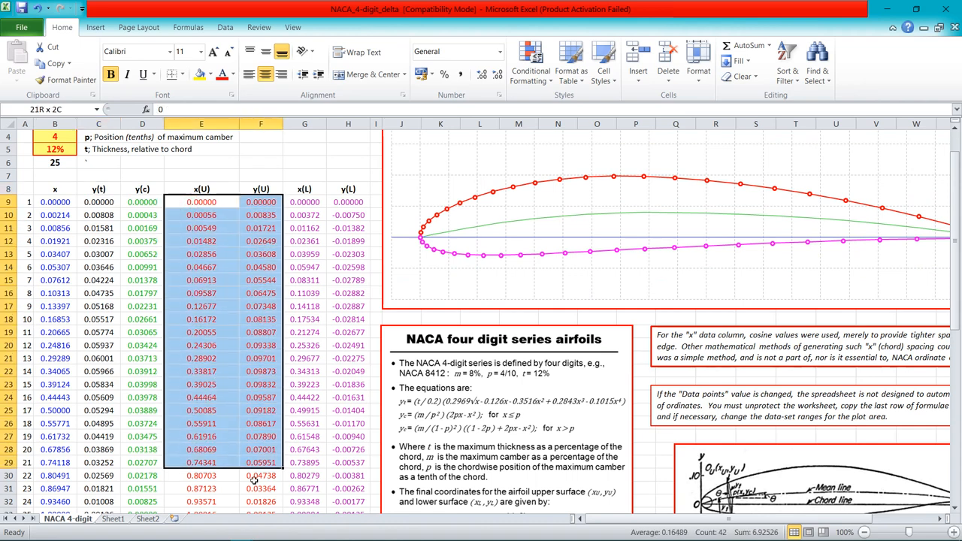
right_click(201, 176)
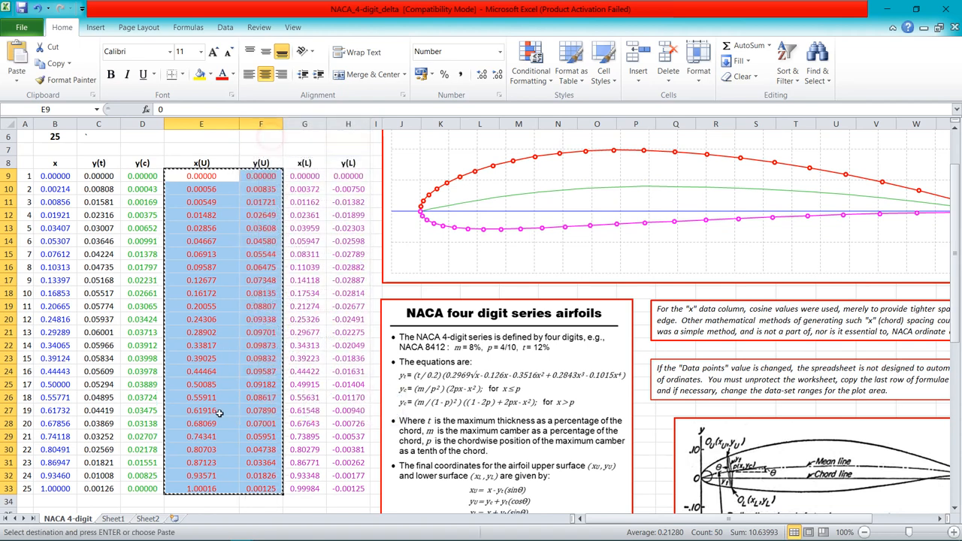
mouse_move(240, 532)
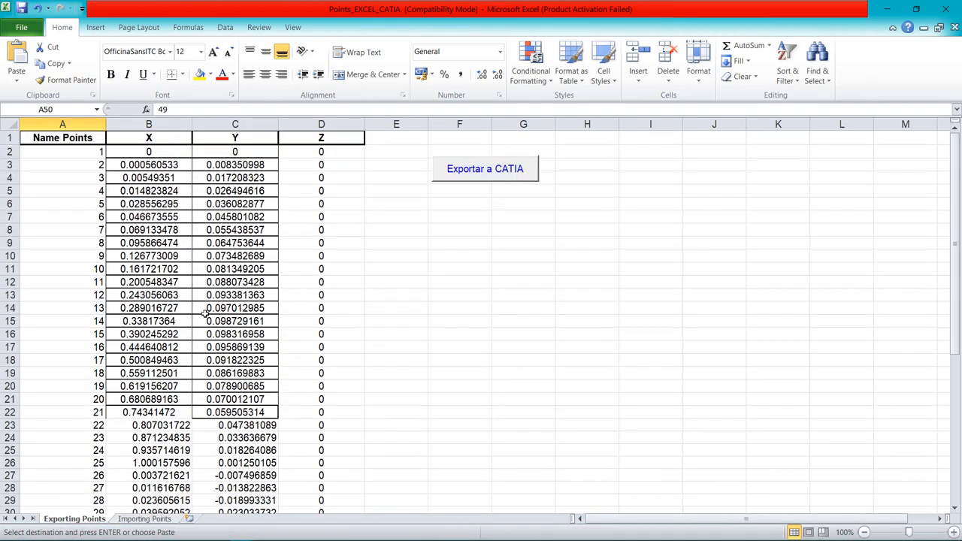
mouse_move(128, 152)
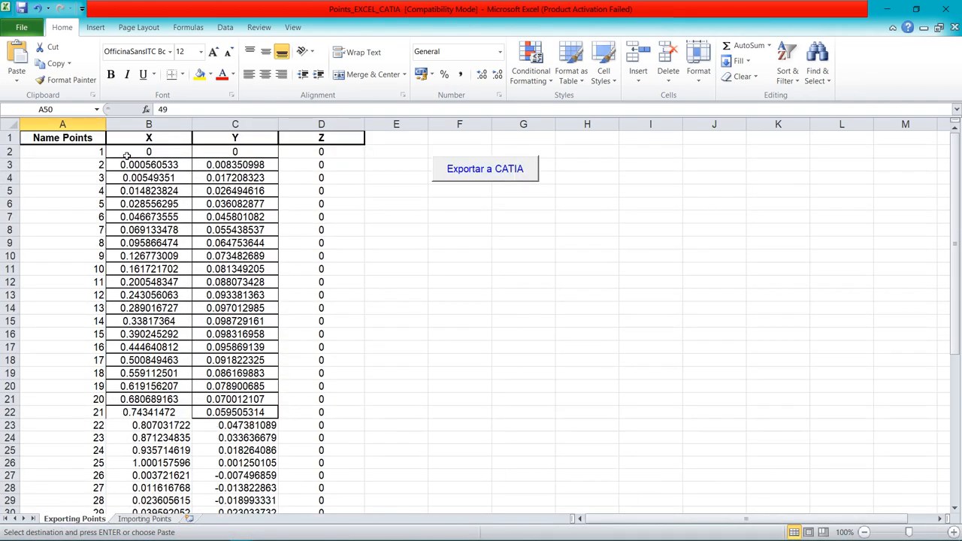
right_click(149, 150)
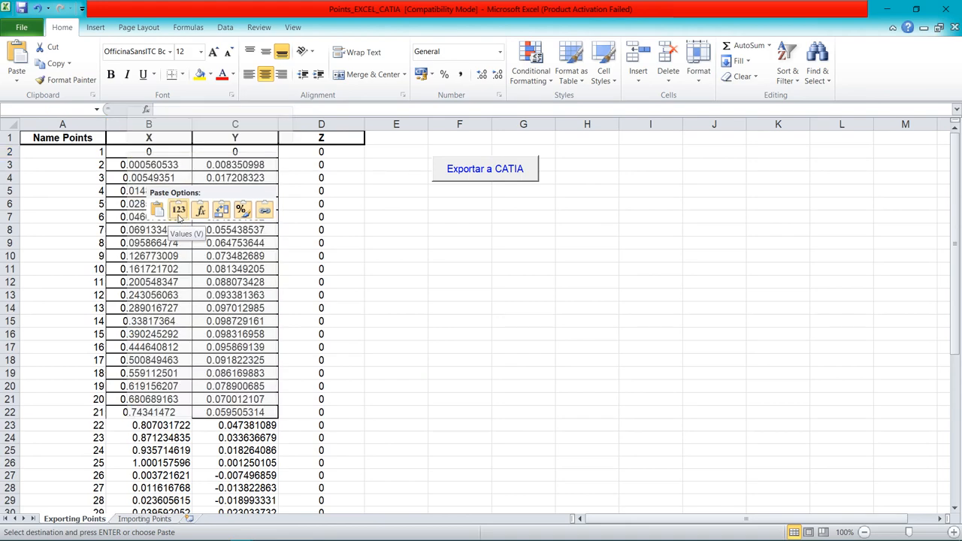
click(178, 210)
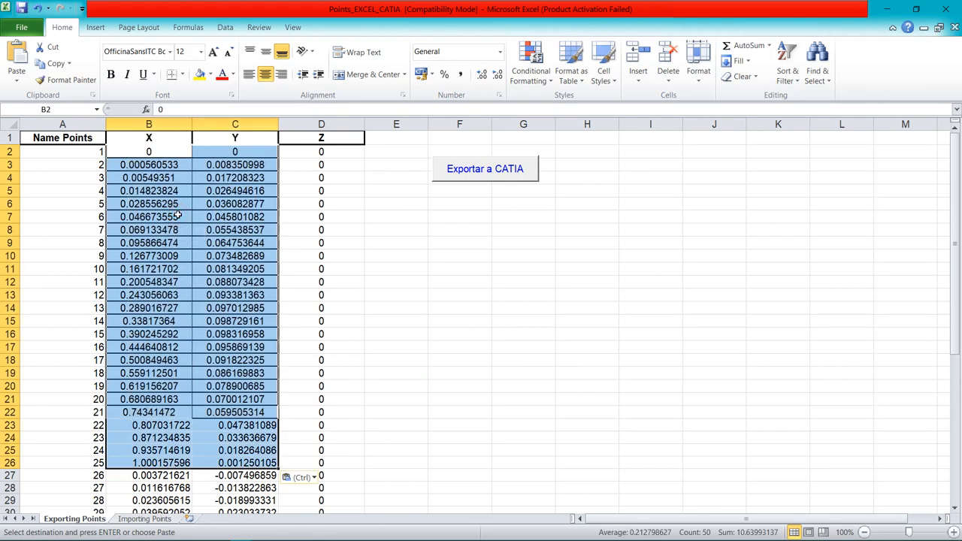
scroll(down, 3)
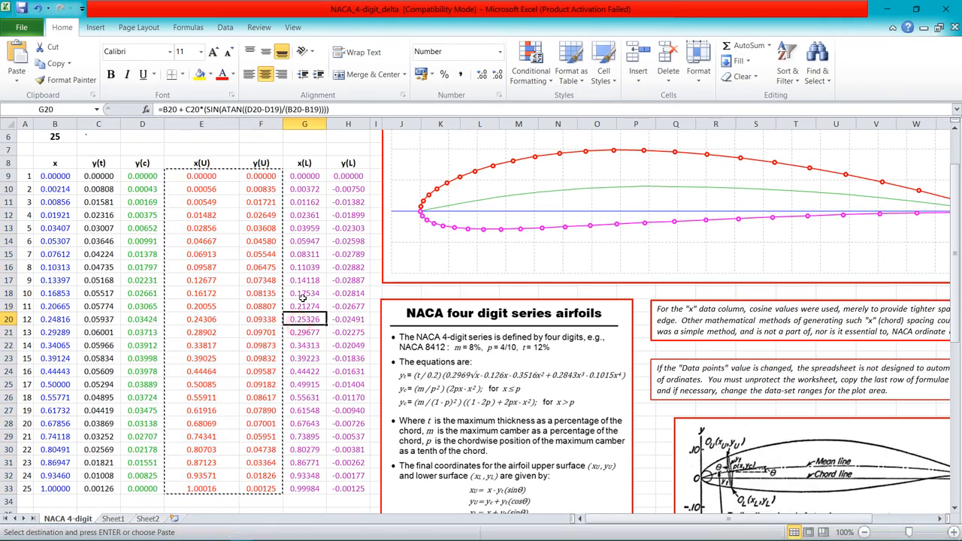
Step: Copy the lower-surface x(L),y(L) values and paste them below point 25, completing points 1-49
click(303, 189)
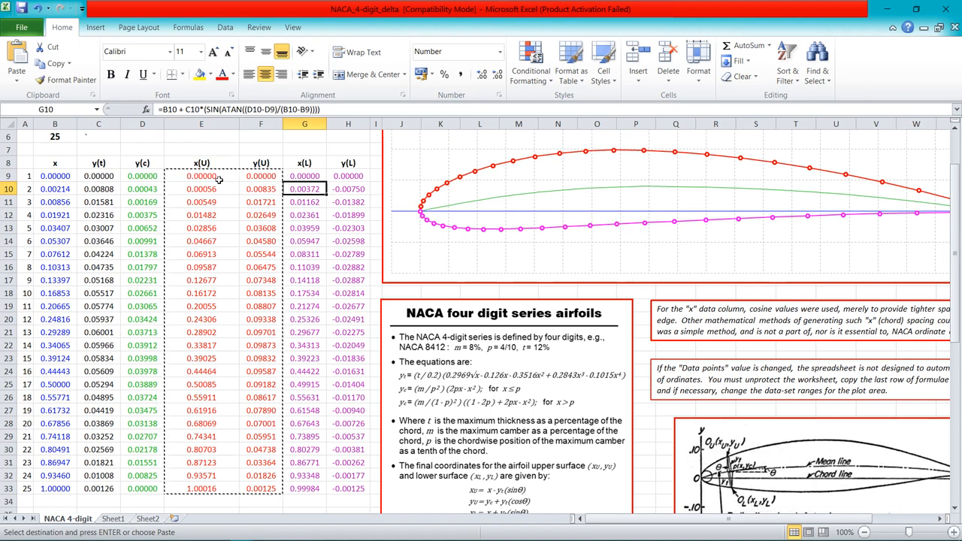
drag(303, 189, 348, 241)
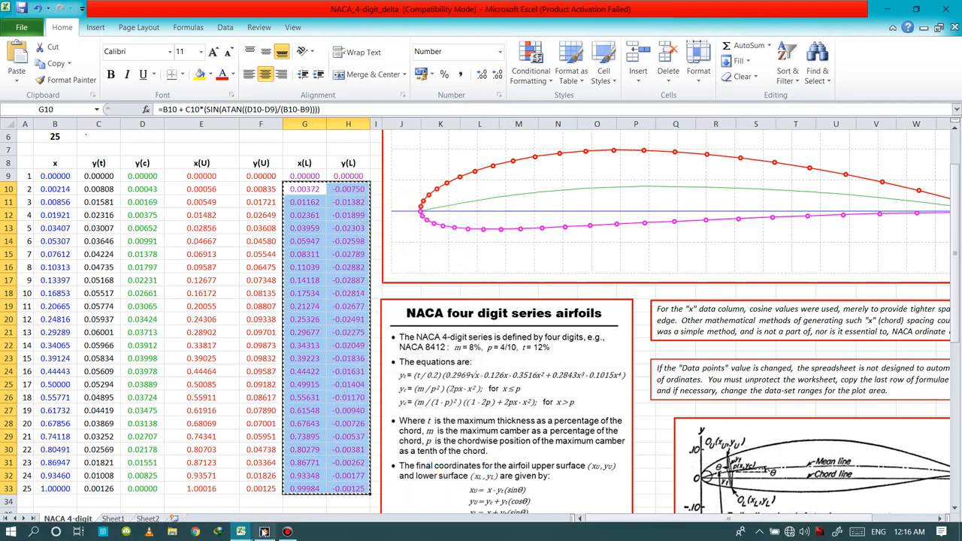
mouse_move(265, 532)
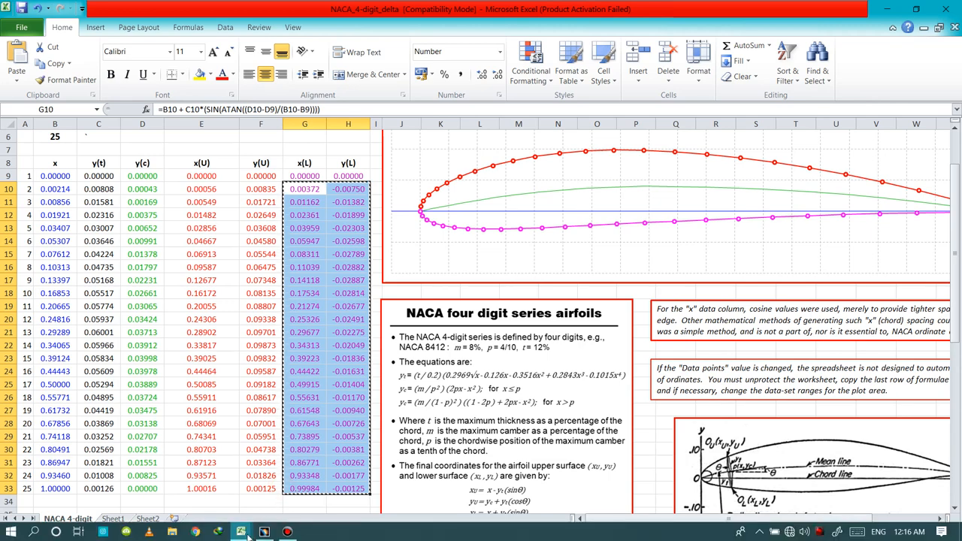
click(240, 531)
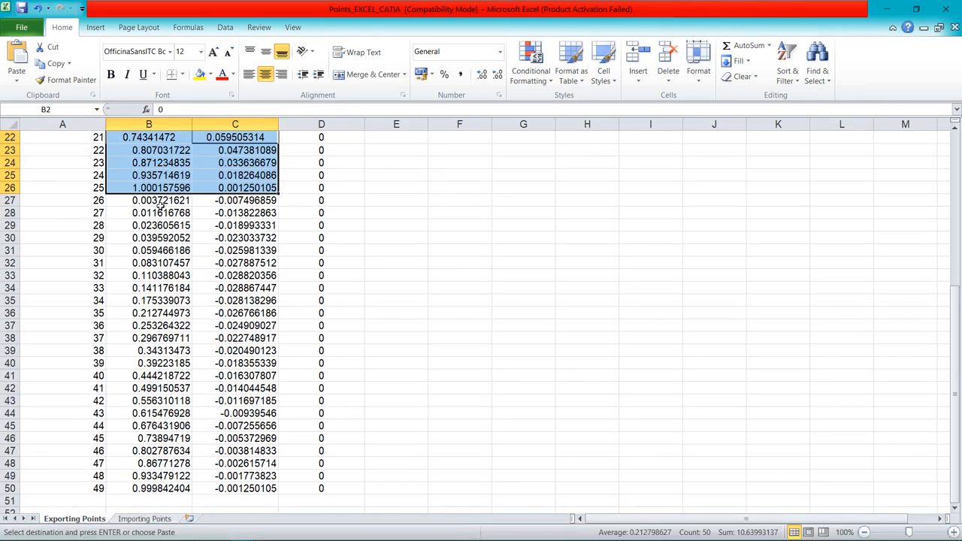
right_click(147, 200)
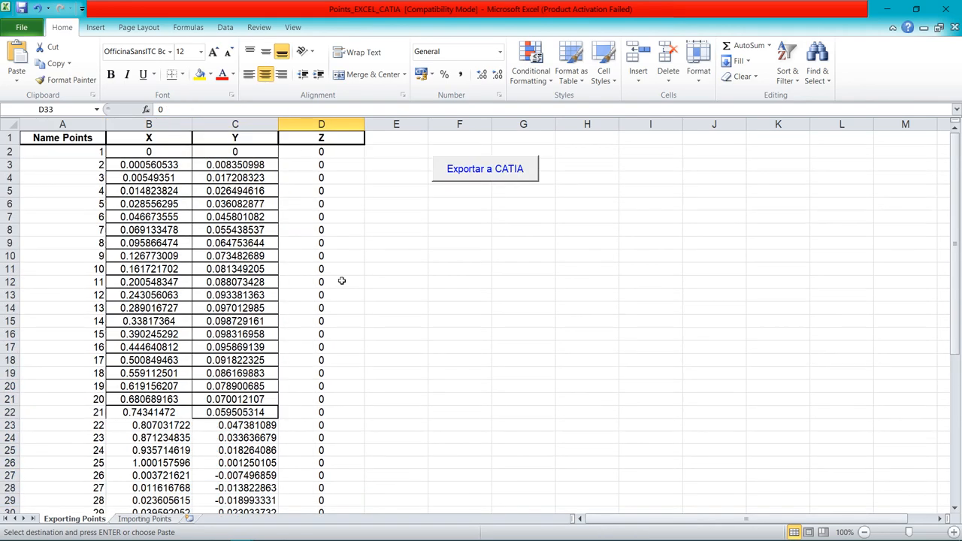
Step: Export the 49 points to CATIA as the set Inserting Points from Excel
click(483, 168)
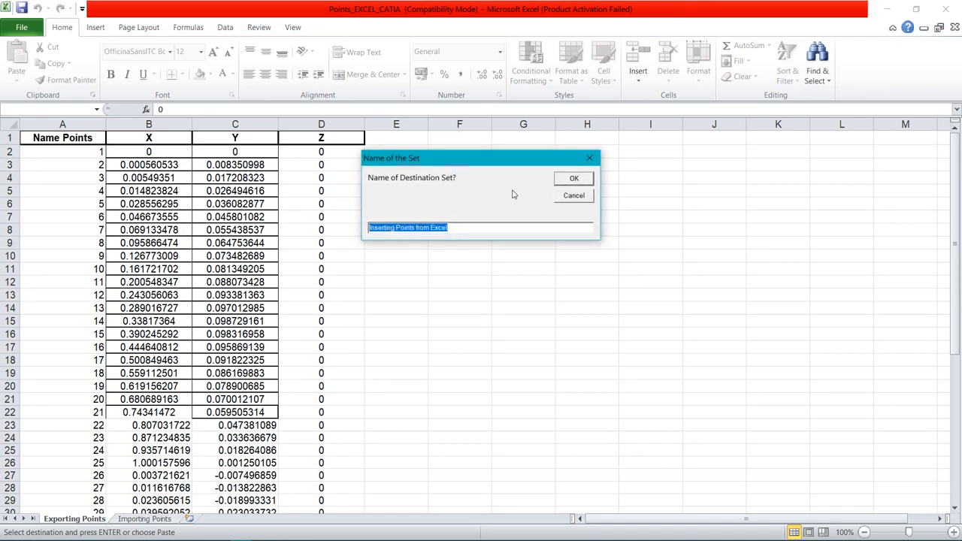
click(574, 177)
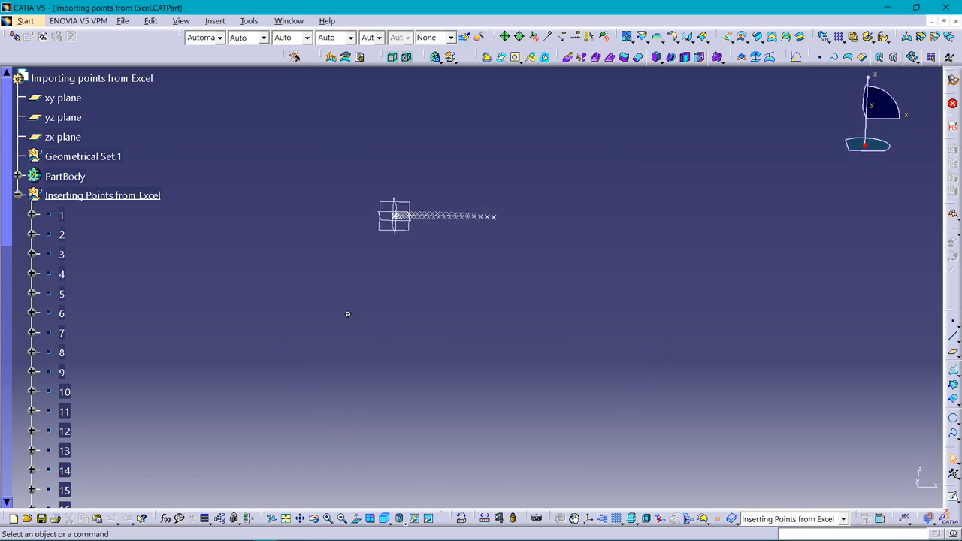
Step: Create a spline through the imported points around upper and lower surfaces, ending at point 49
drag(347, 314, 323, 383)
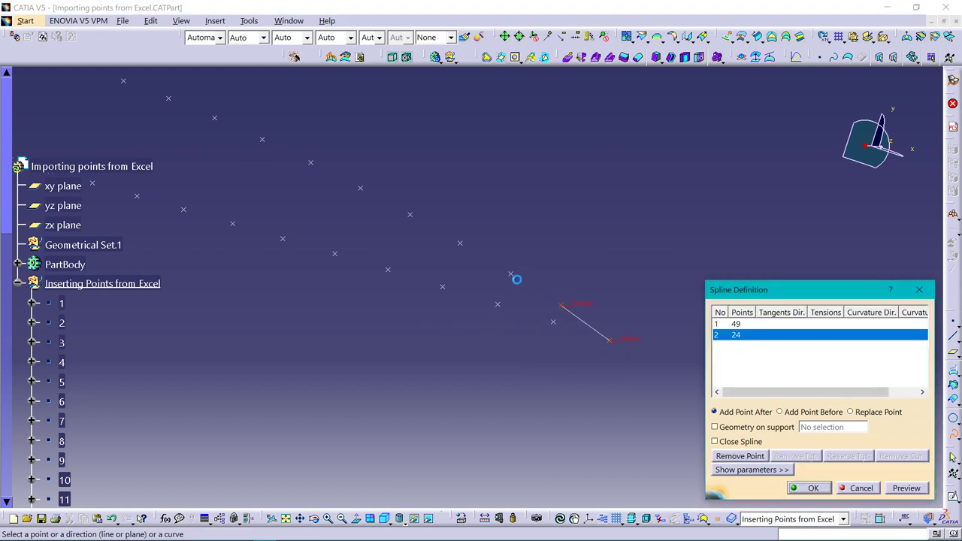
click(460, 244)
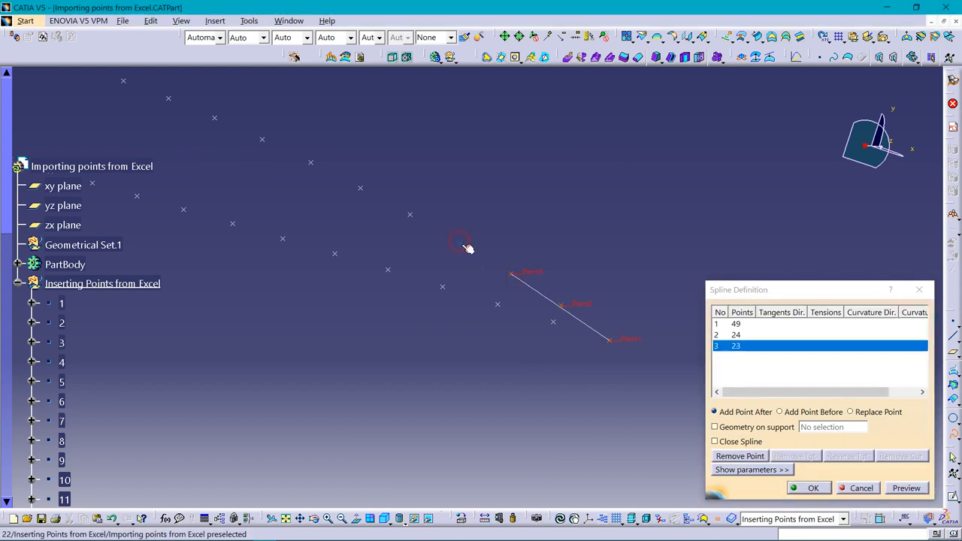
click(408, 217)
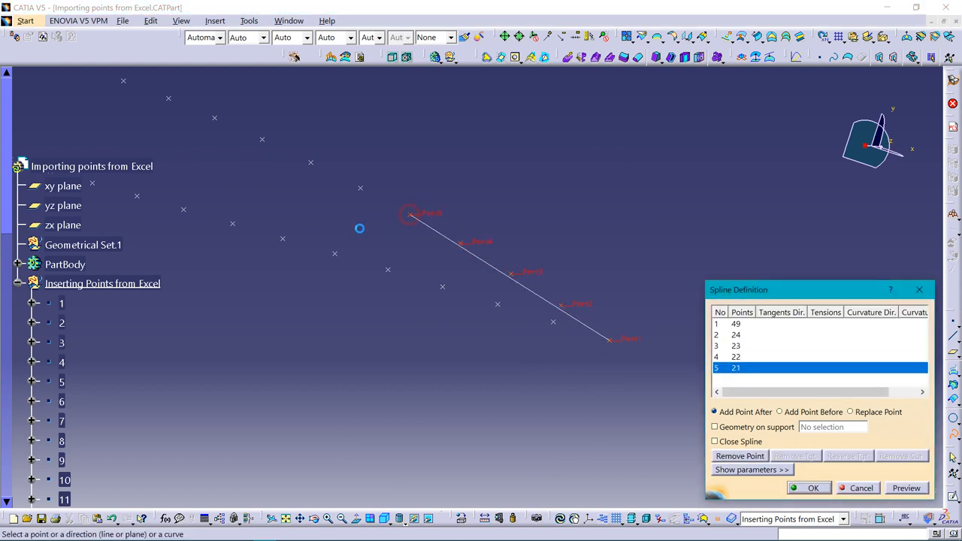
click(445, 250)
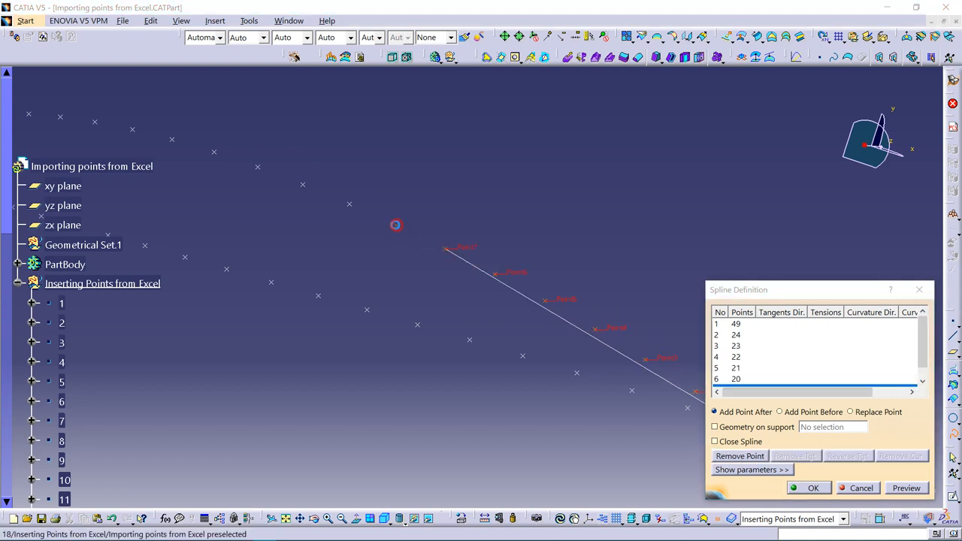
click(348, 204)
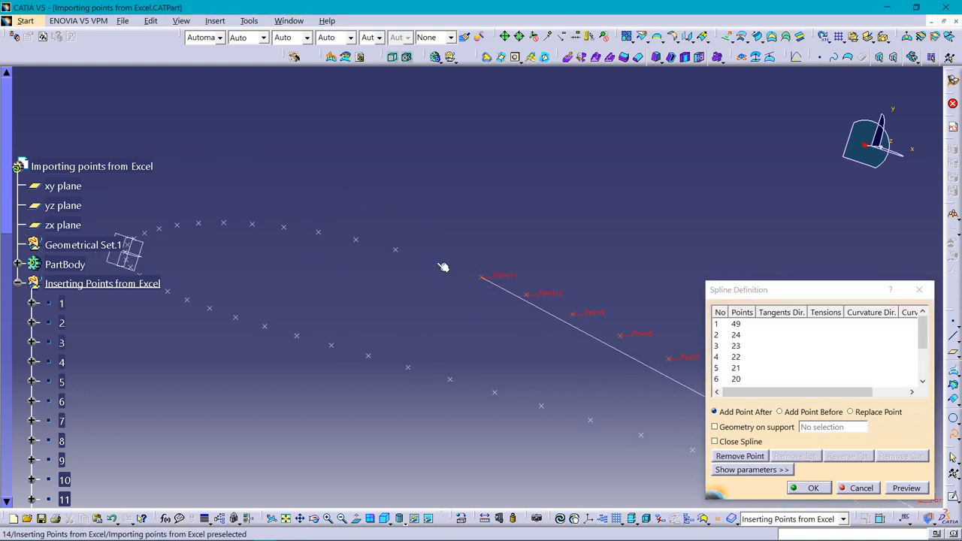
click(355, 240)
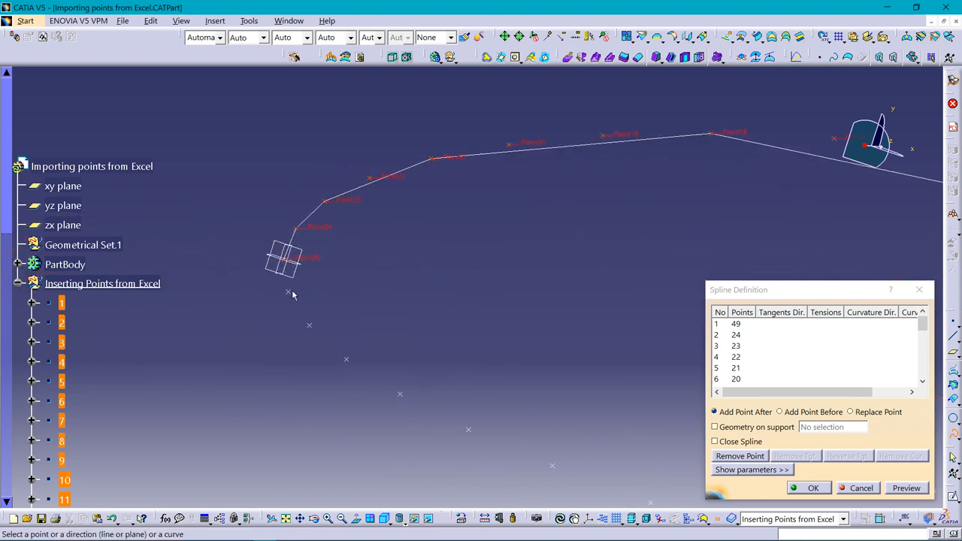
mouse_move(293, 295)
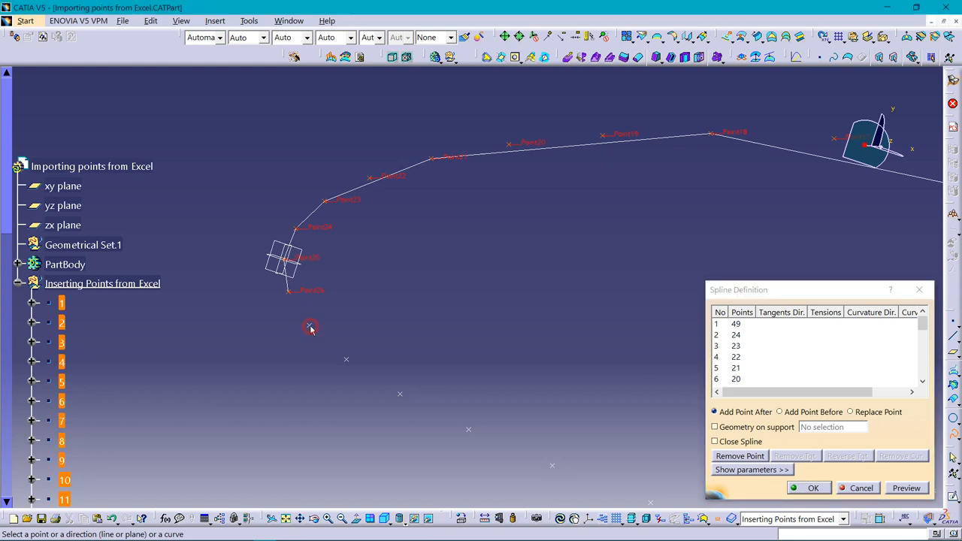
click(309, 325)
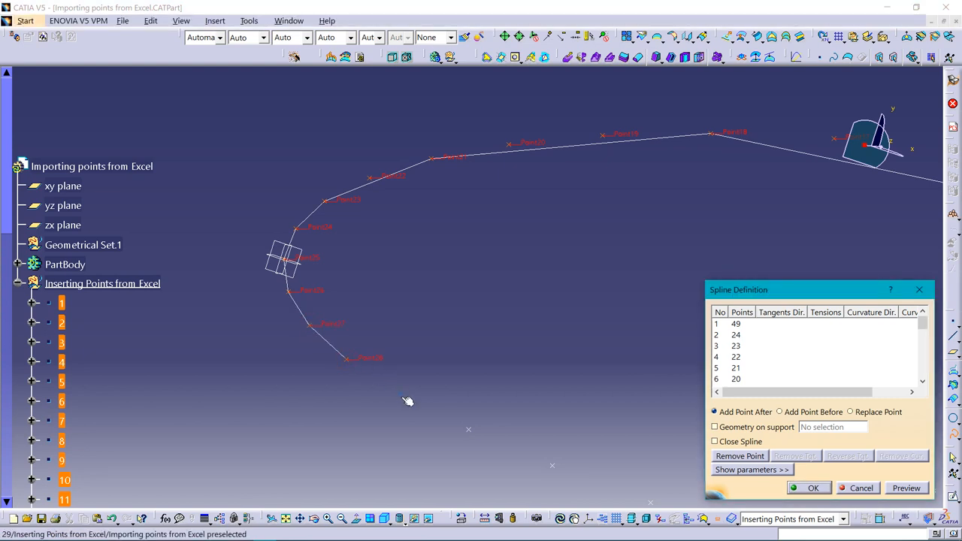
click(402, 238)
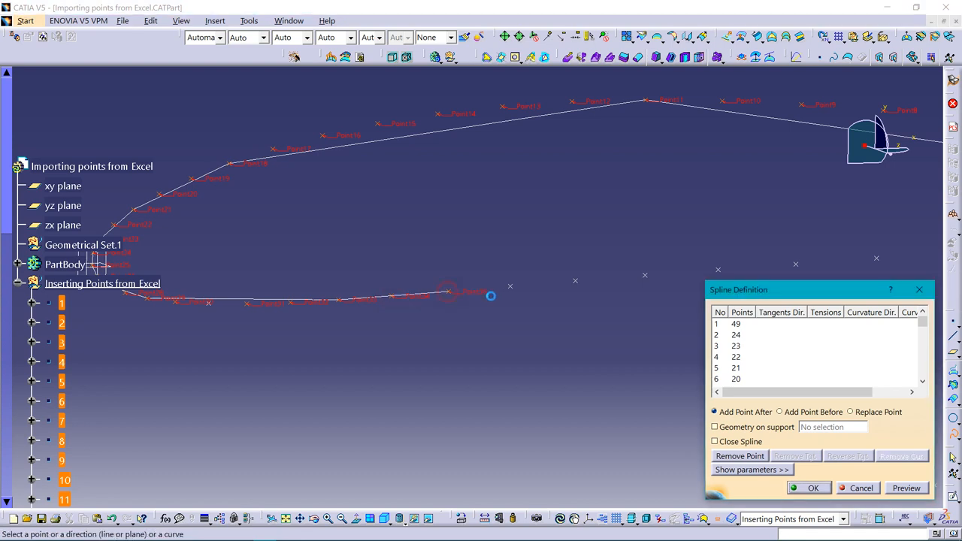
mouse_move(554, 291)
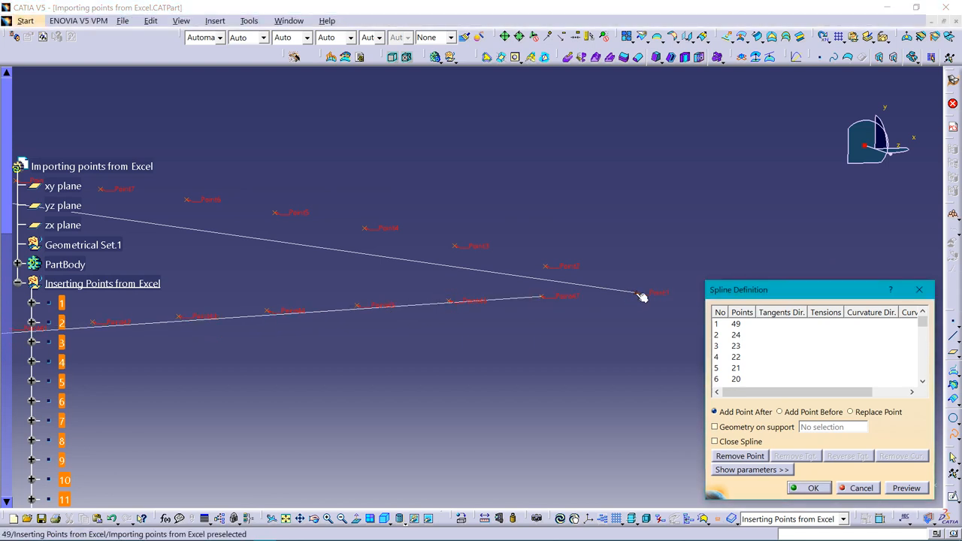
click(639, 294)
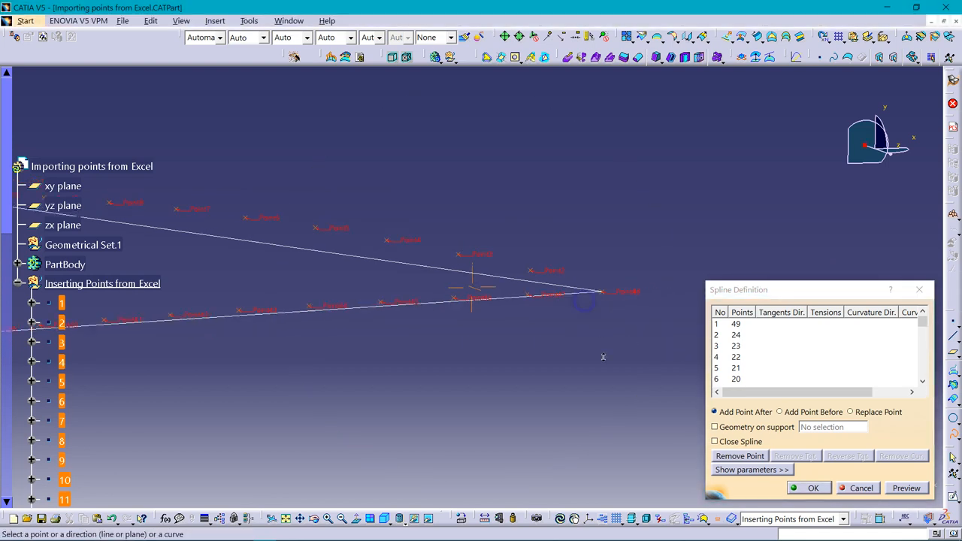
click(904, 487)
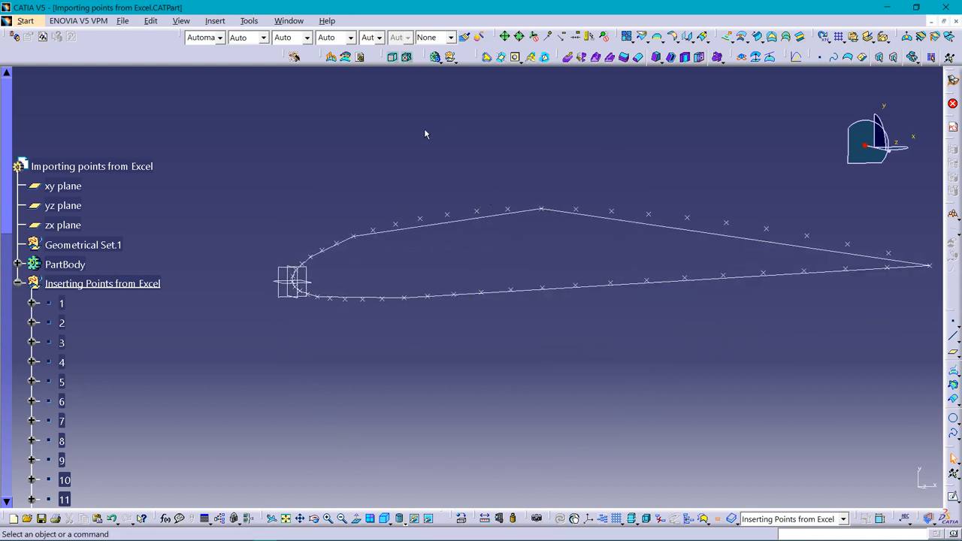
Step: Start a Scaling operation from Insert > Operations for the airfoil spline
click(215, 21)
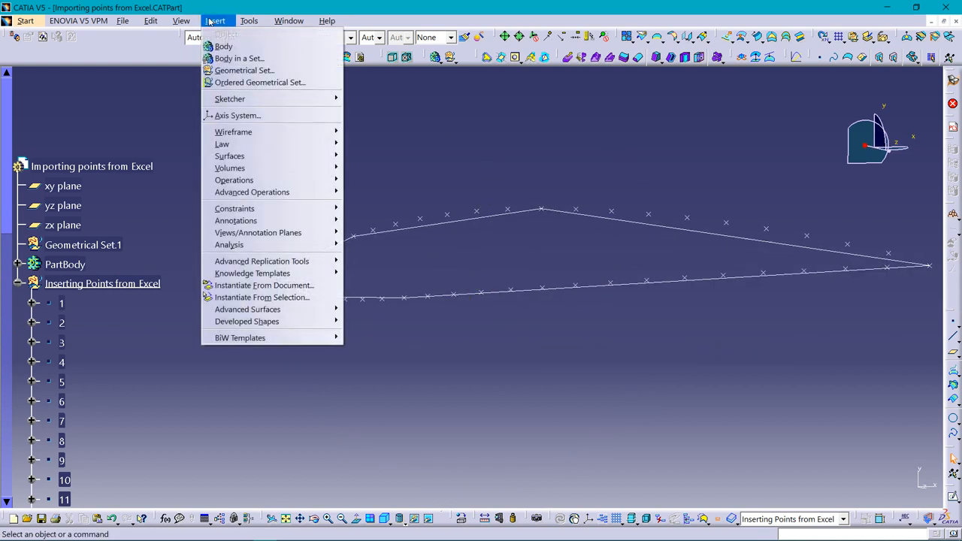
mouse_move(229, 168)
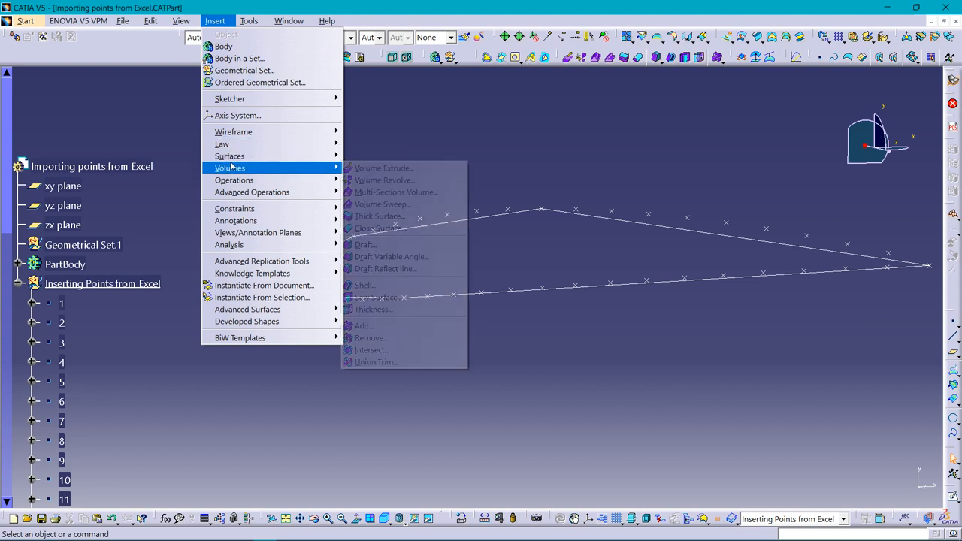
mouse_move(228, 154)
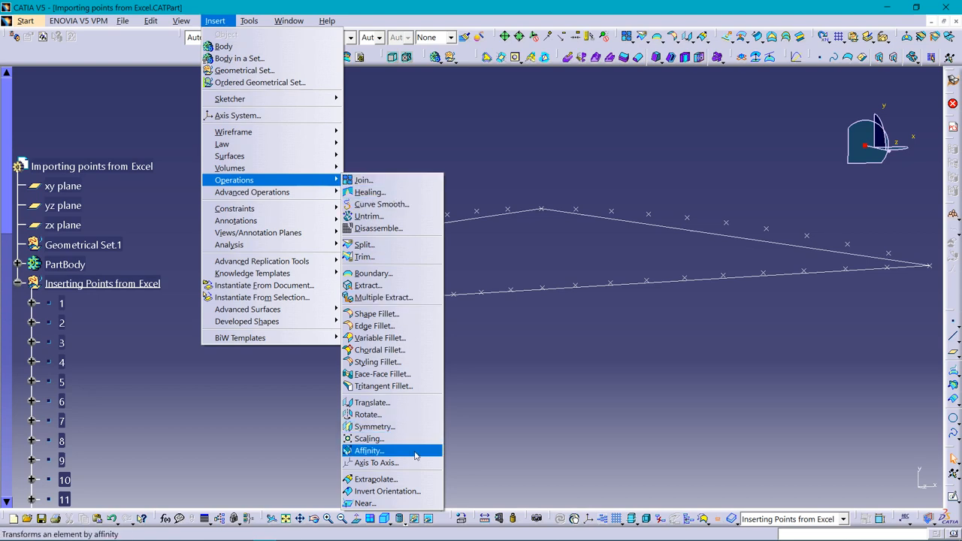
click(370, 439)
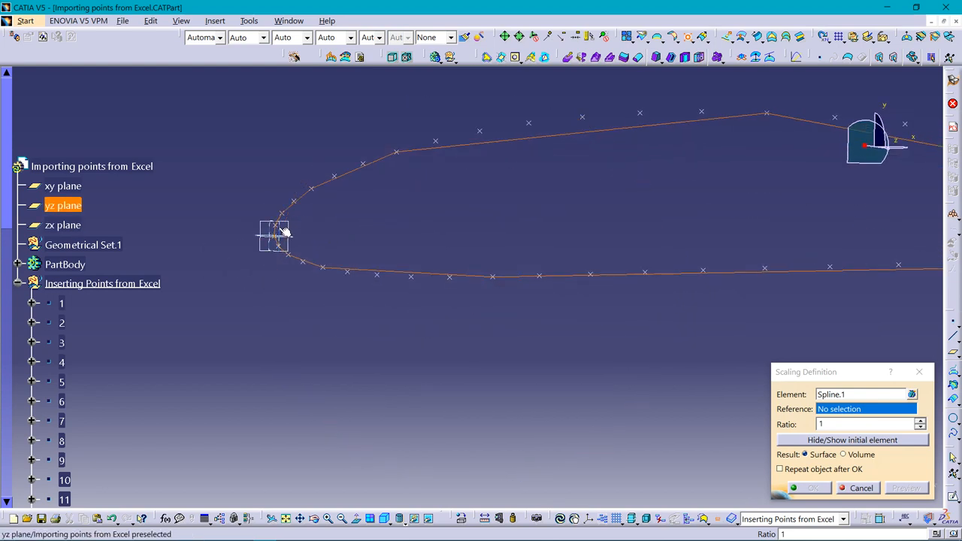
Step: Scale Spline.1 by ratio 1000 with the yz plane as reference
click(63, 204)
text(000)
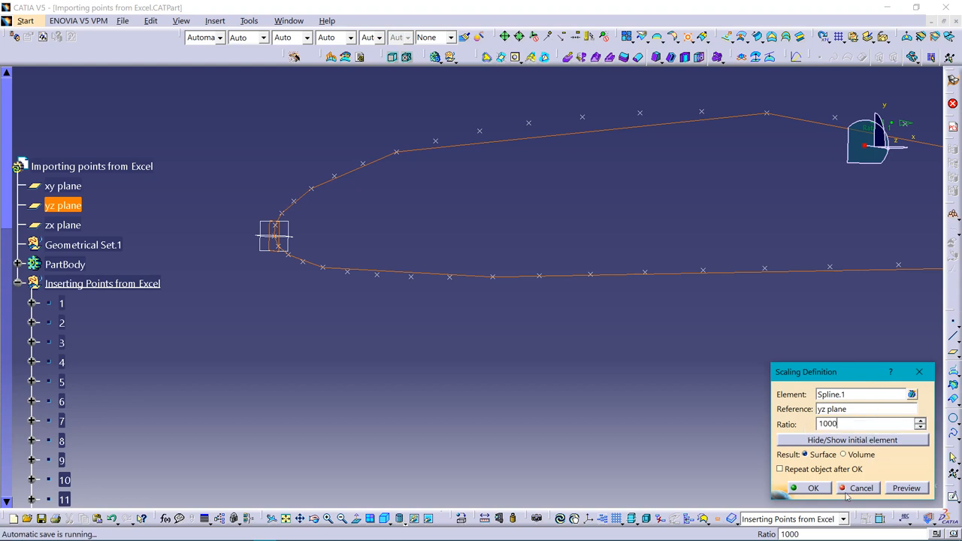
click(812, 487)
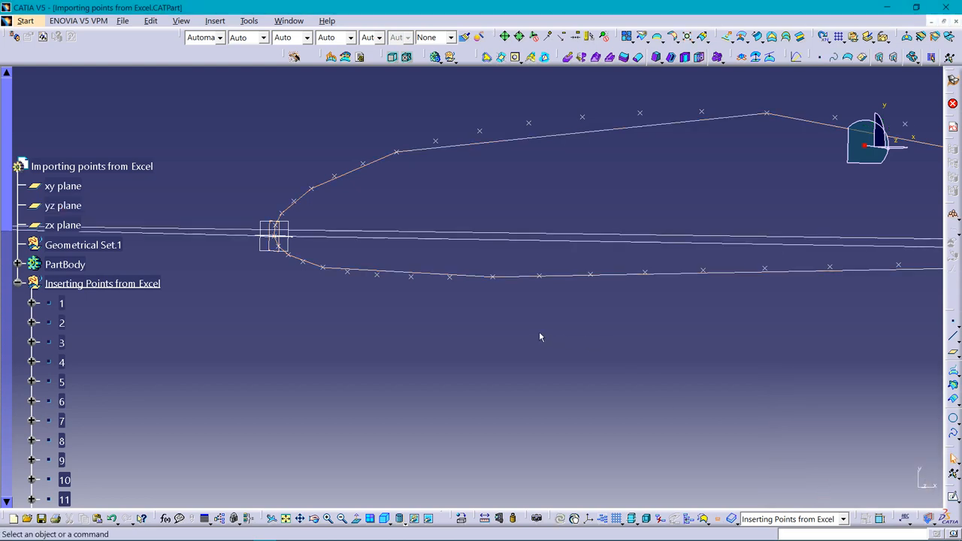
mouse_move(683, 96)
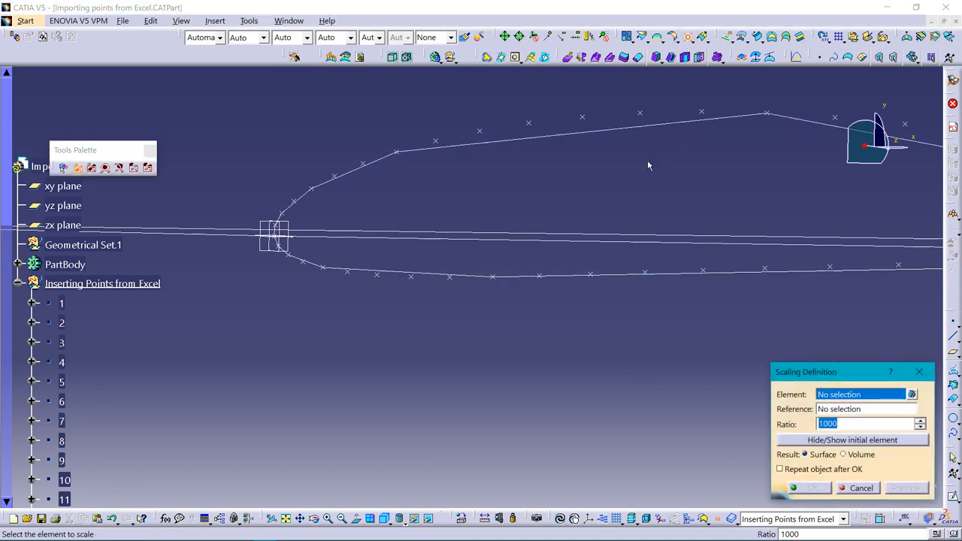
mouse_move(539, 242)
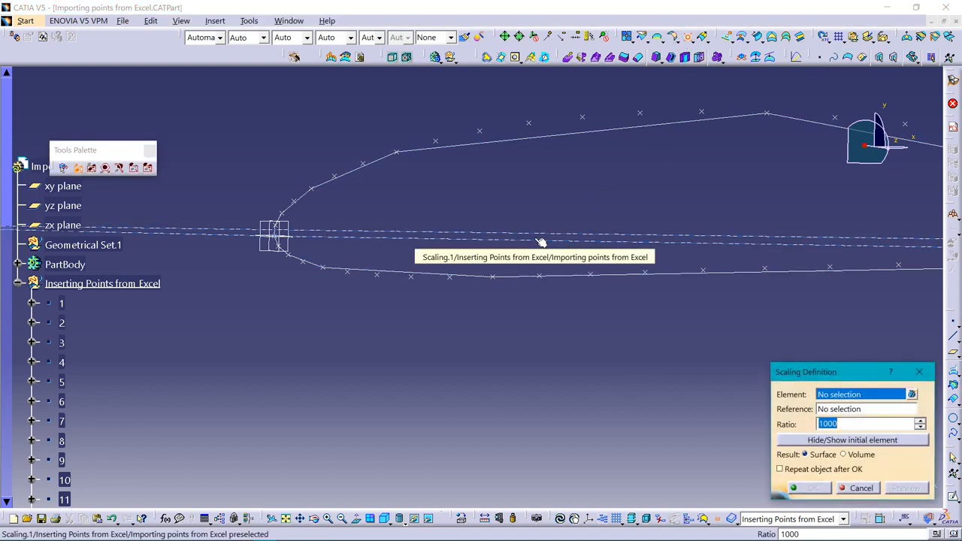
Step: Scale Scaling.1 again by ratio 1000 with the zx plane as reference
click(536, 239)
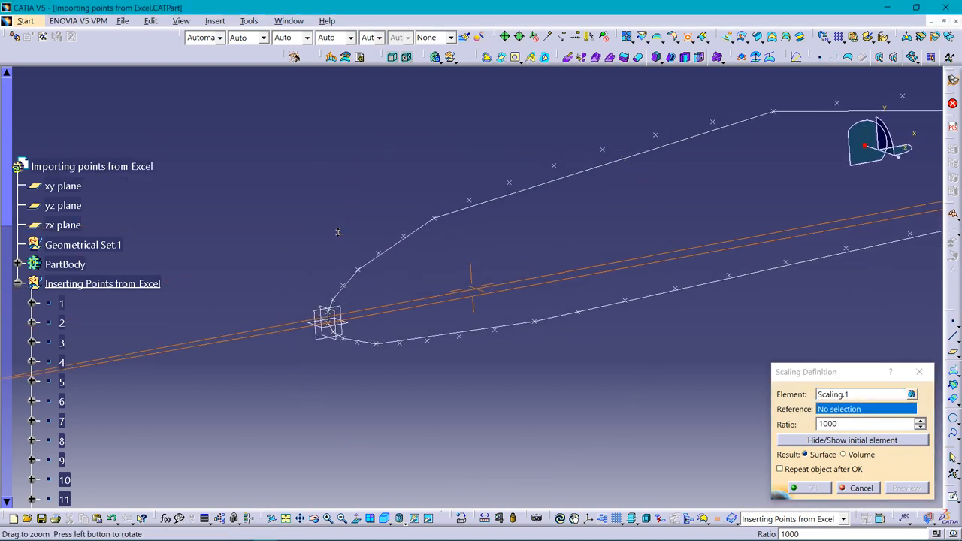
click(63, 226)
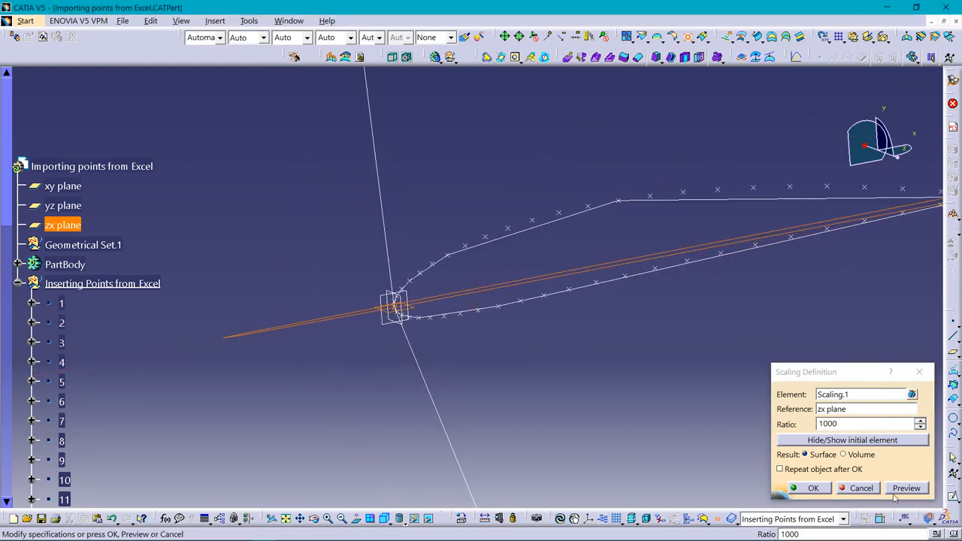
click(811, 486)
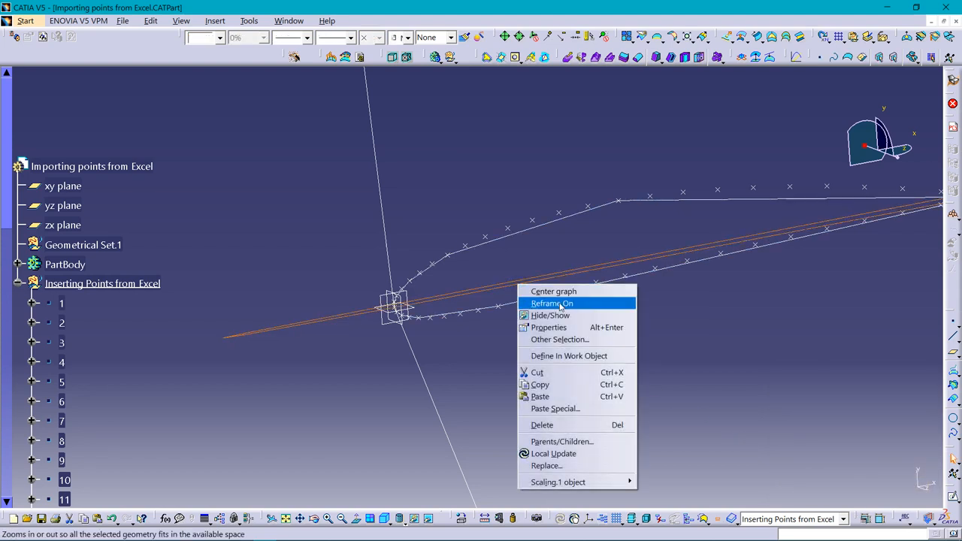
Step: Reframe on the scaled curve and hide all imported points via Tools > Hide > All Points
right_click(508, 228)
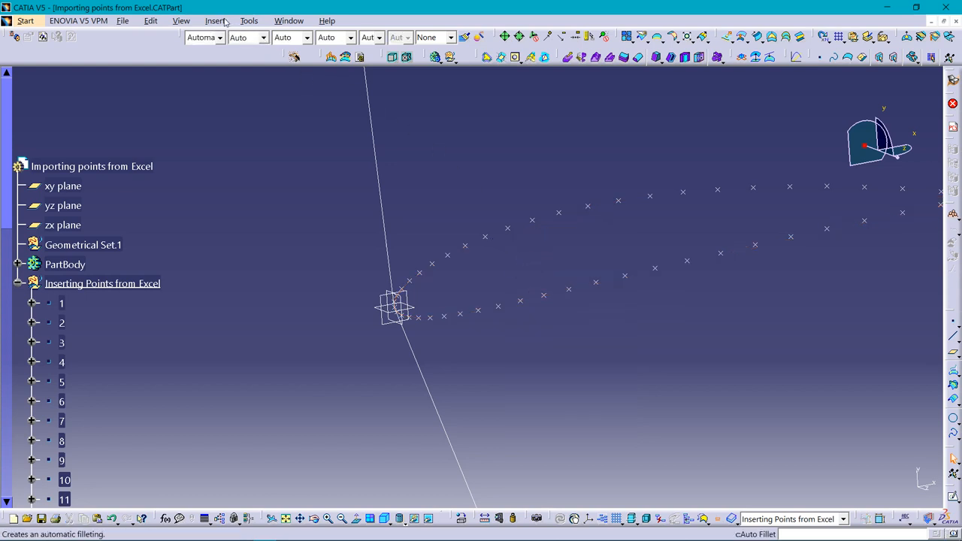
click(250, 21)
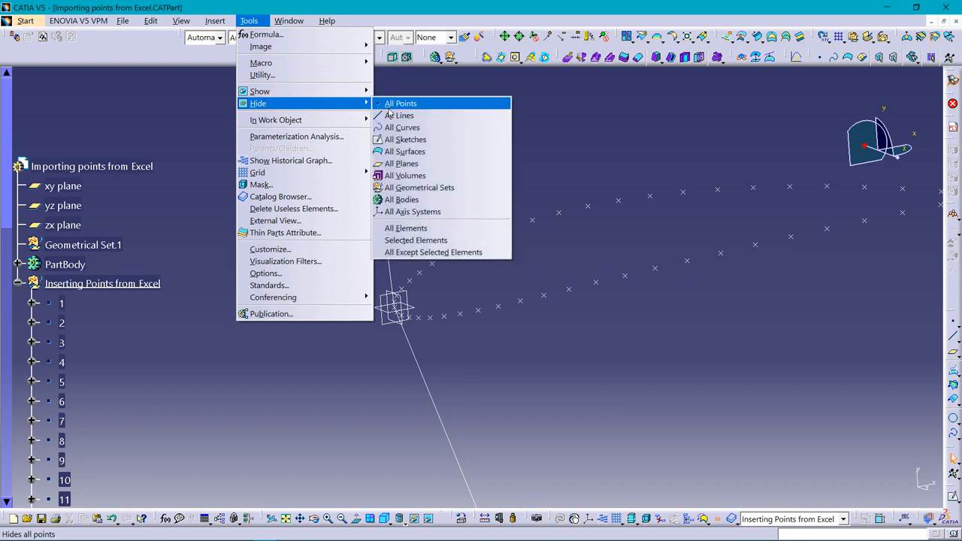
click(400, 102)
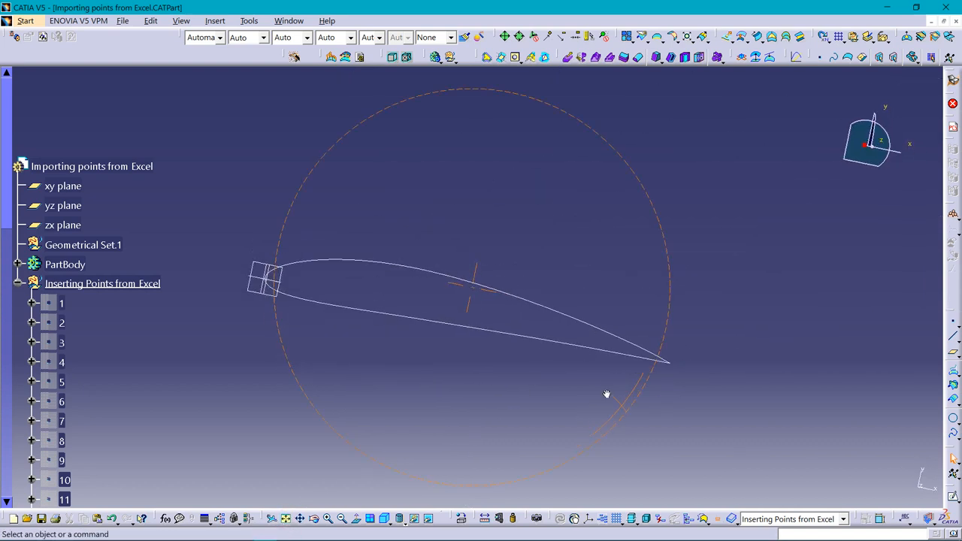
drag(607, 393, 474, 292)
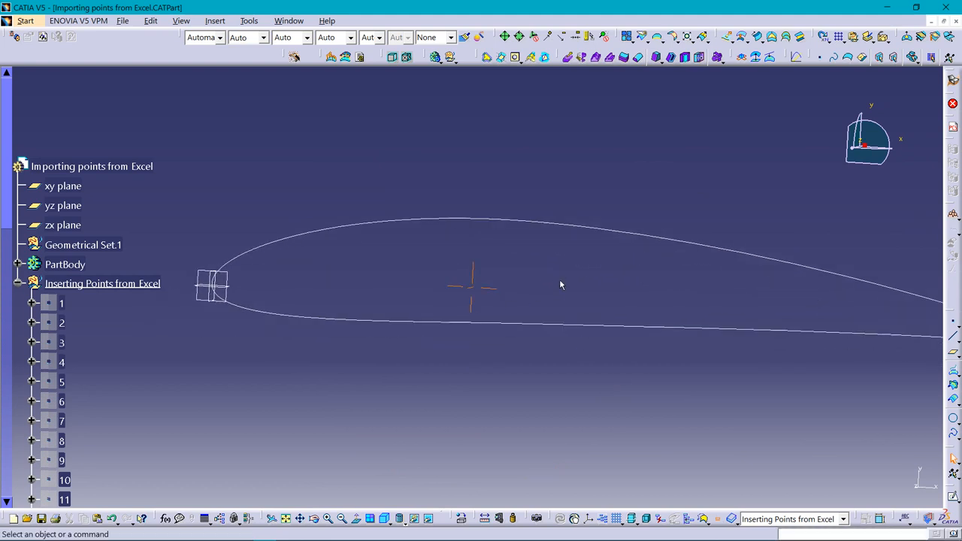
mouse_move(386, 278)
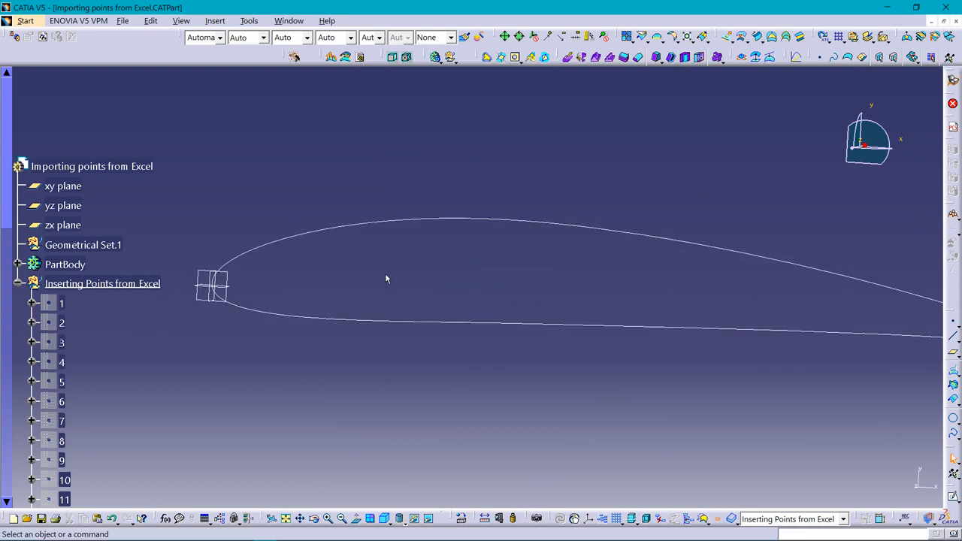
drag(386, 278, 449, 284)
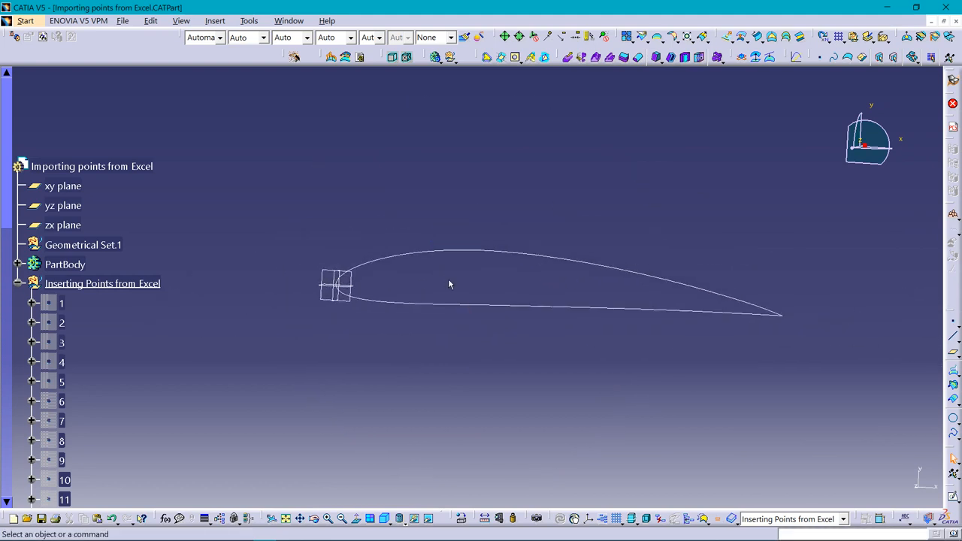
mouse_move(568, 302)
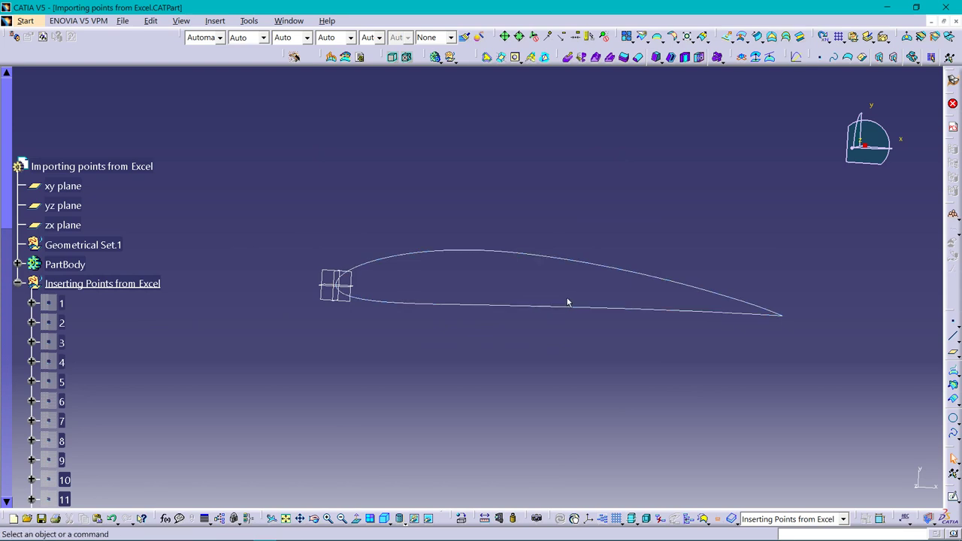
mouse_move(607, 207)
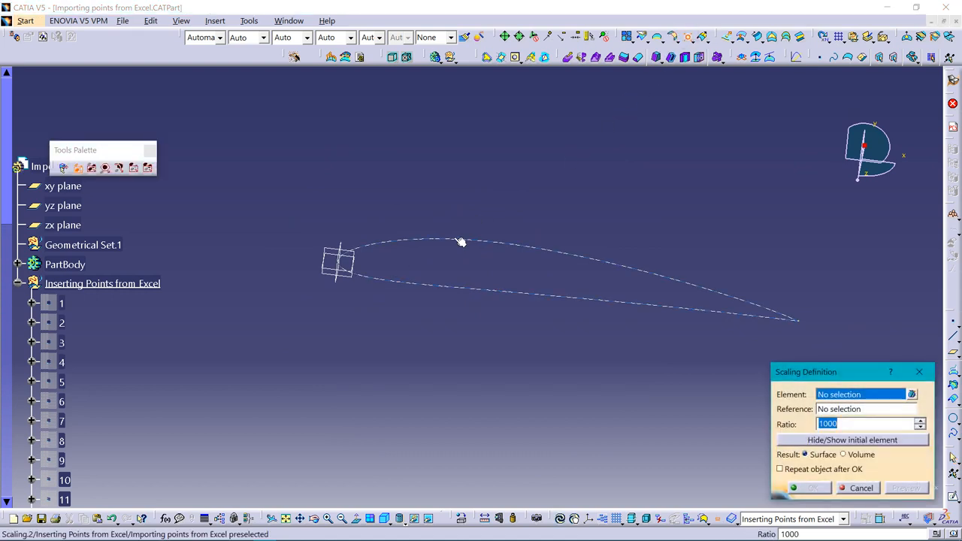
Step: Select Scaling.2 as the element and the yz plane as the scaling reference
click(430, 270)
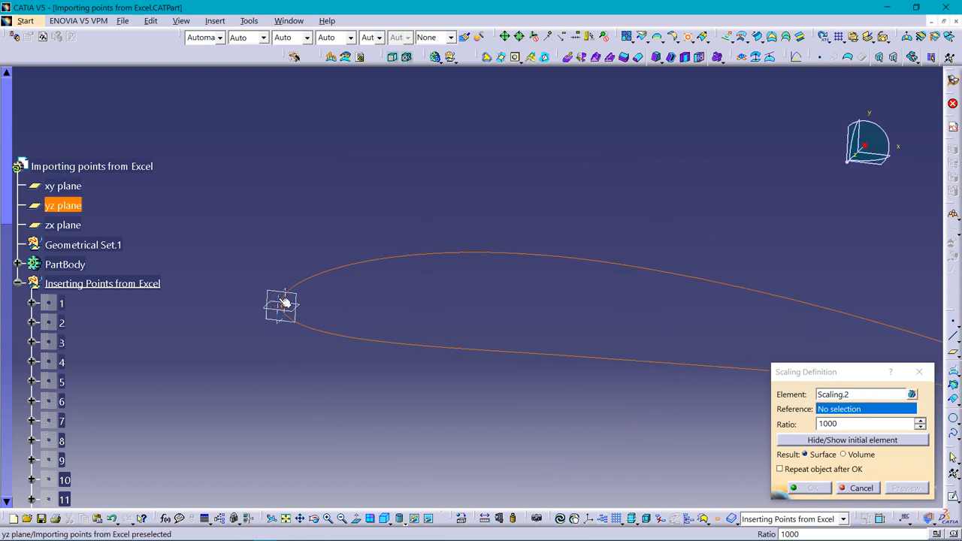
click(64, 204)
text(0.6)
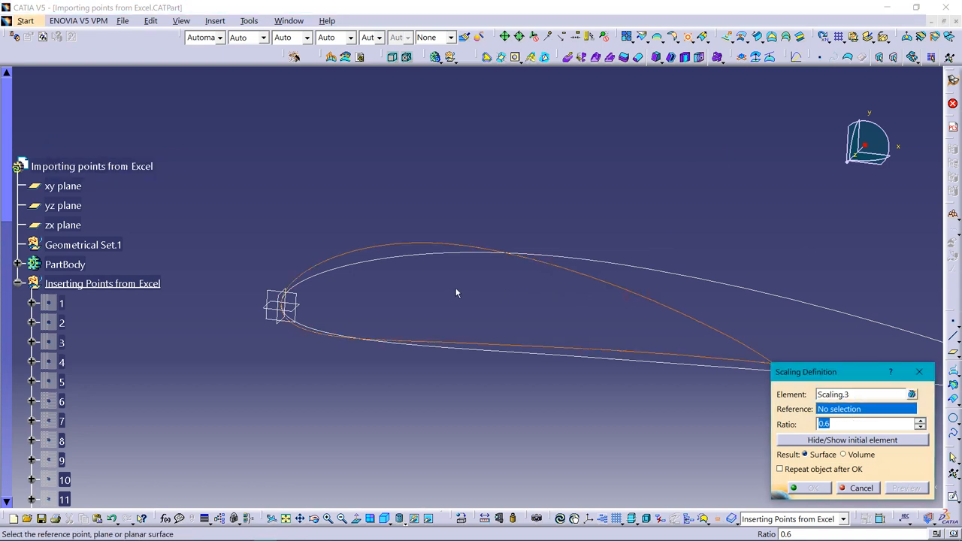
Step: Create a 0.6-ratio scaling about the zx plane and hide the curve it was made from
click(63, 226)
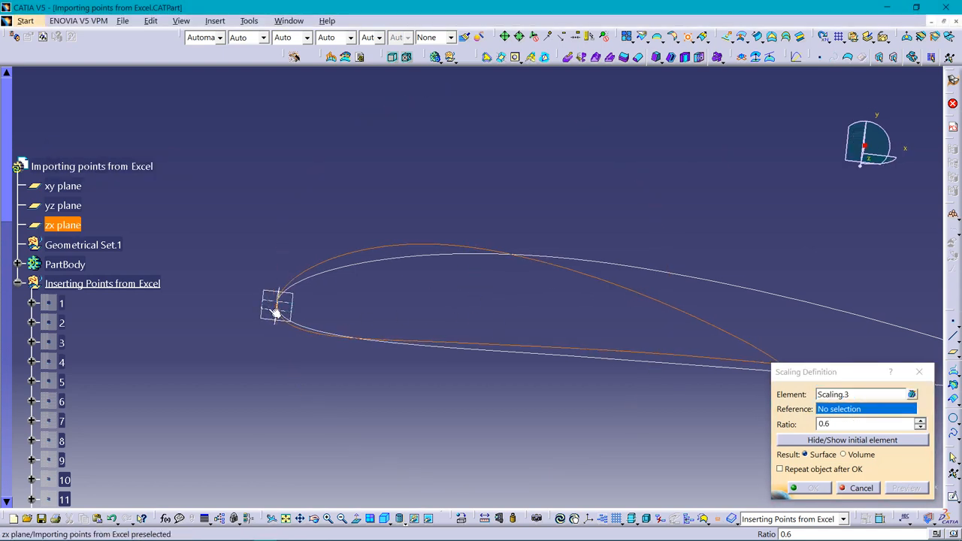
click(63, 225)
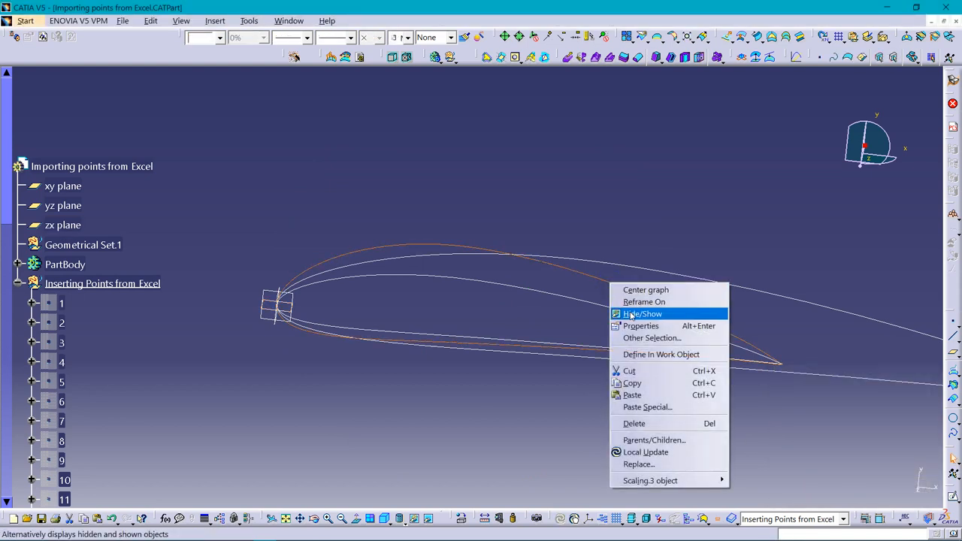
click(641, 314)
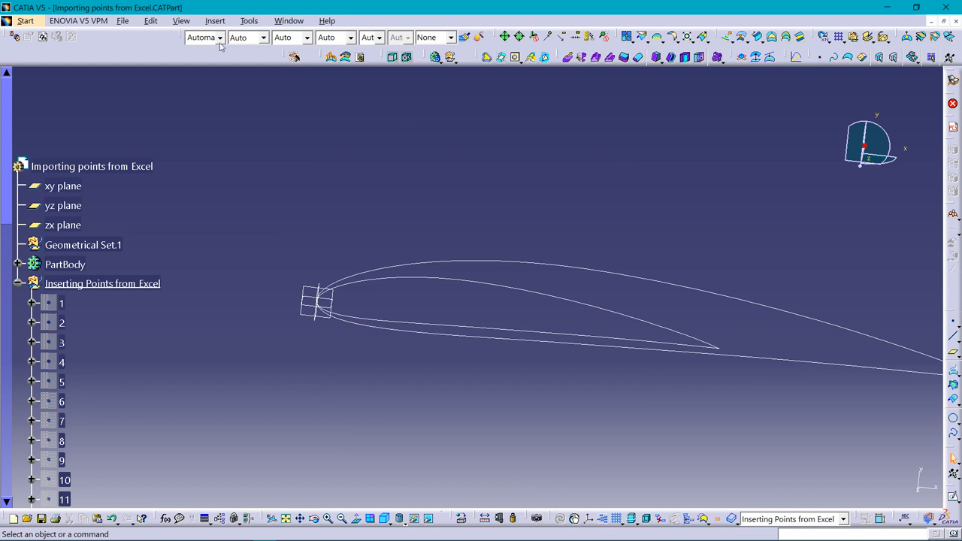
Step: Translate the 0.6-scale airfoil Scaling.4 by 4000 mm along the xy plane direction
click(215, 21)
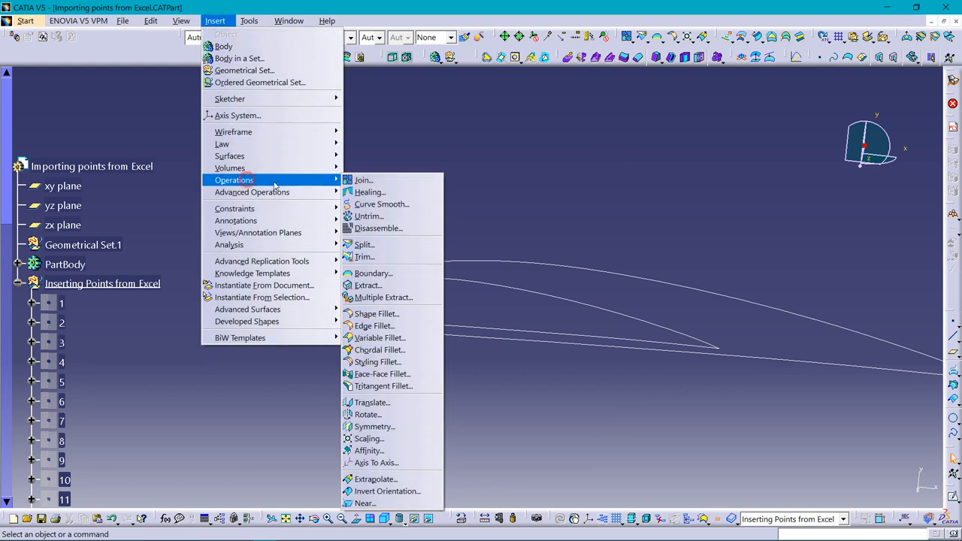
mouse_move(367, 439)
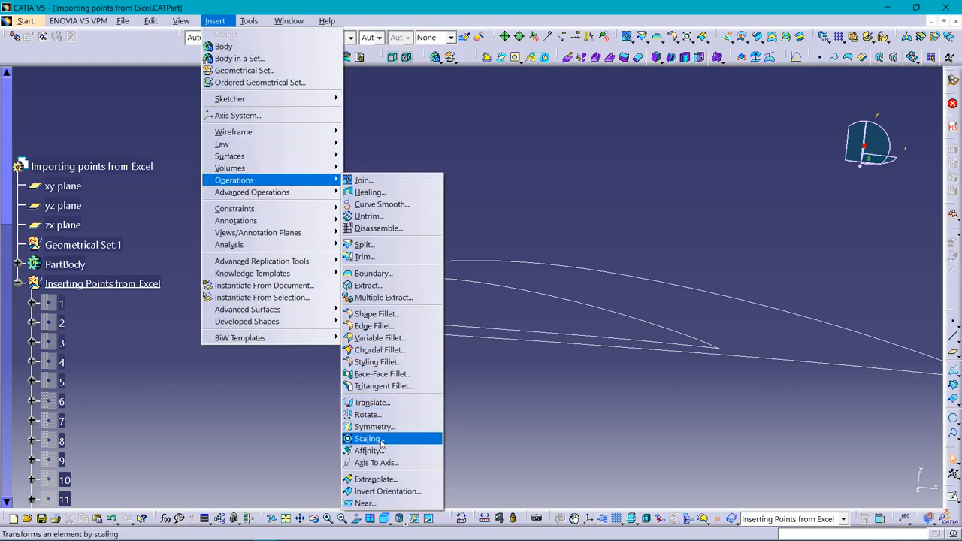
mouse_move(375, 462)
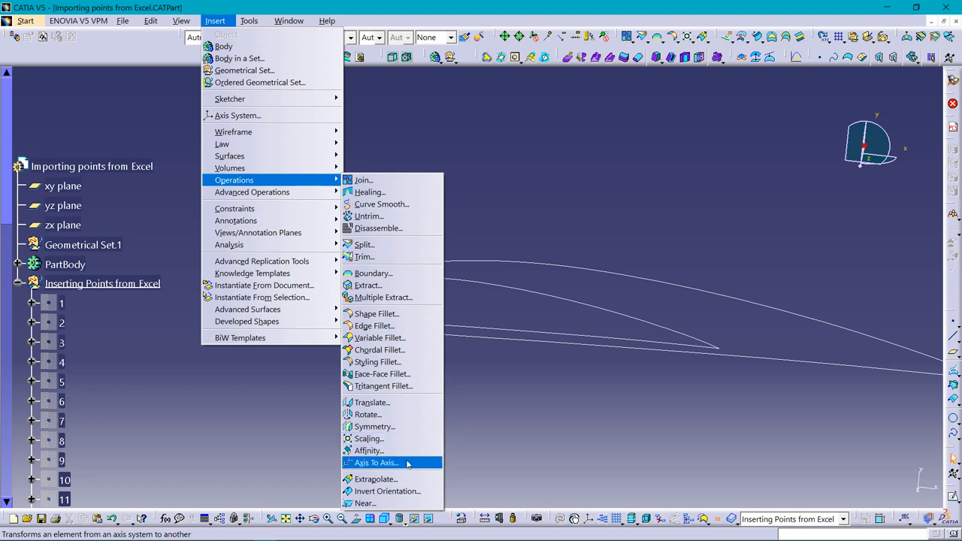
mouse_move(393, 405)
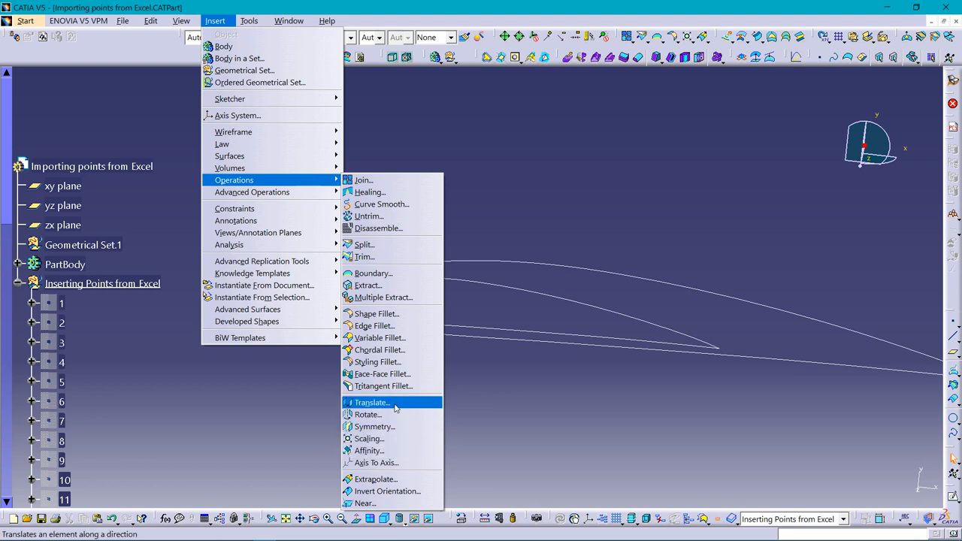
click(370, 403)
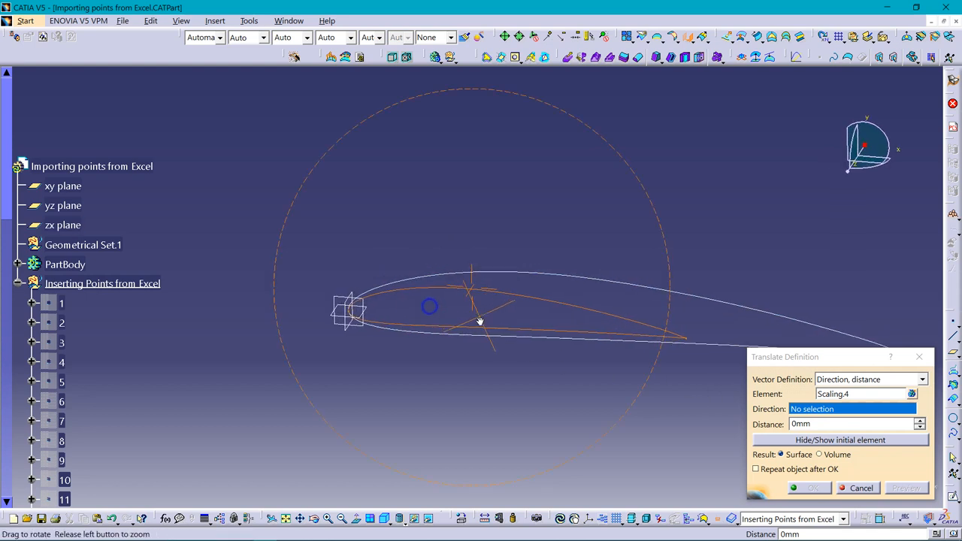
mouse_move(347, 304)
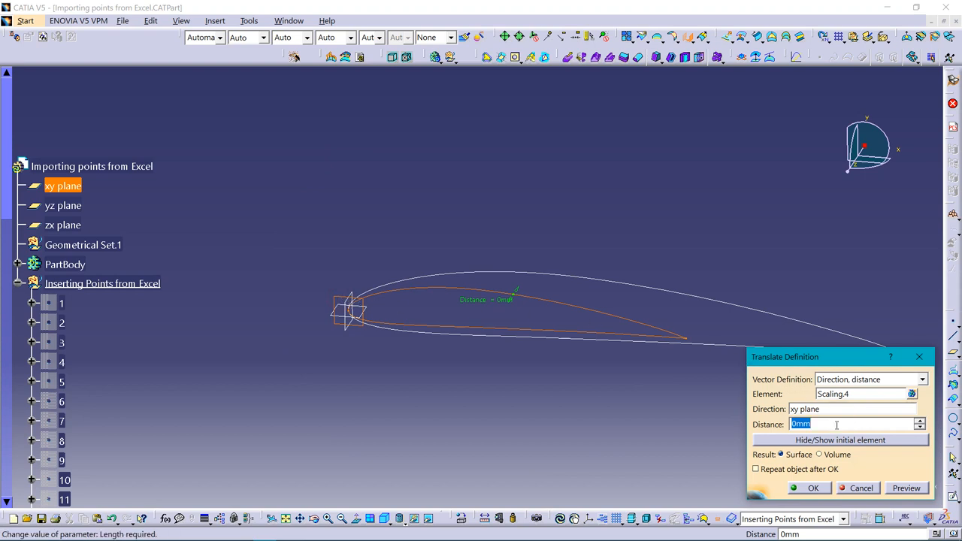
text(400)
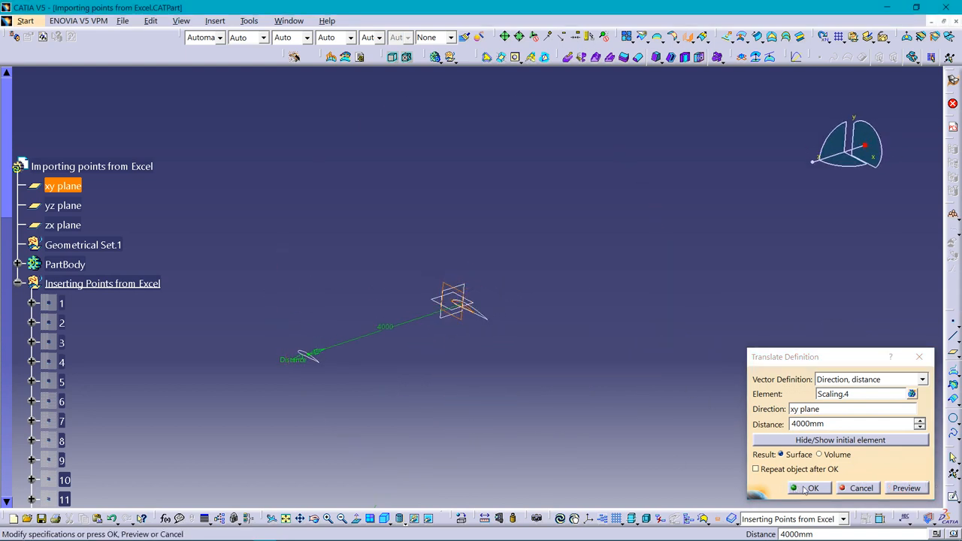
click(811, 487)
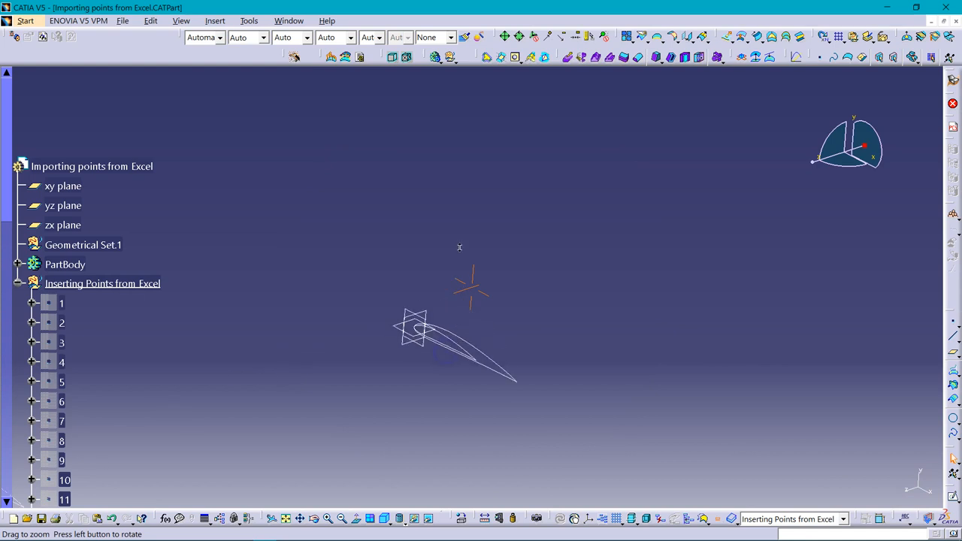
click(514, 299)
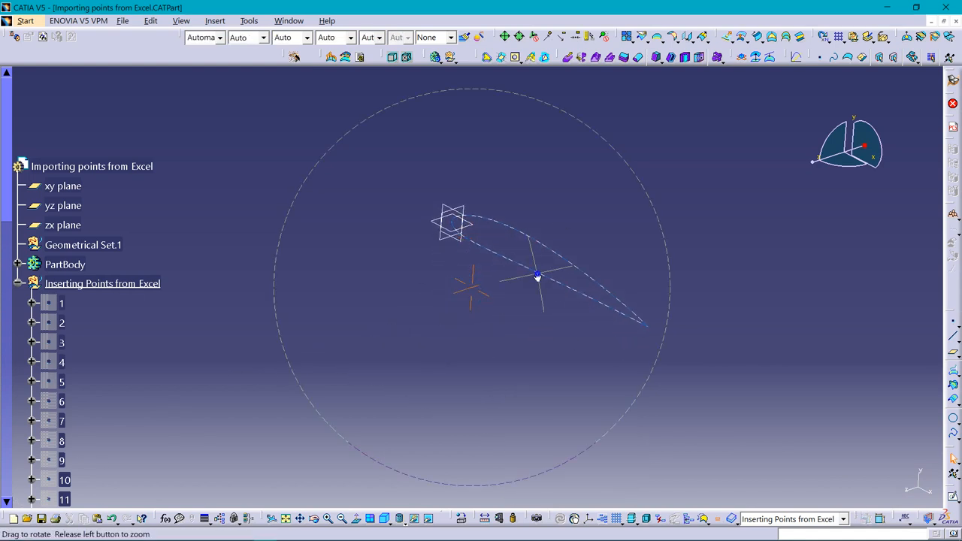
drag(538, 273, 553, 330)
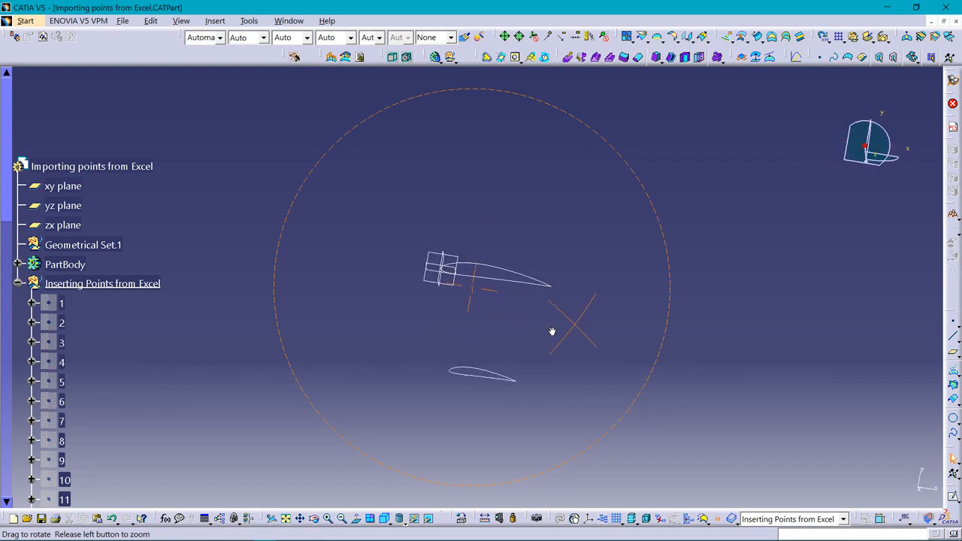
drag(553, 332, 616, 283)
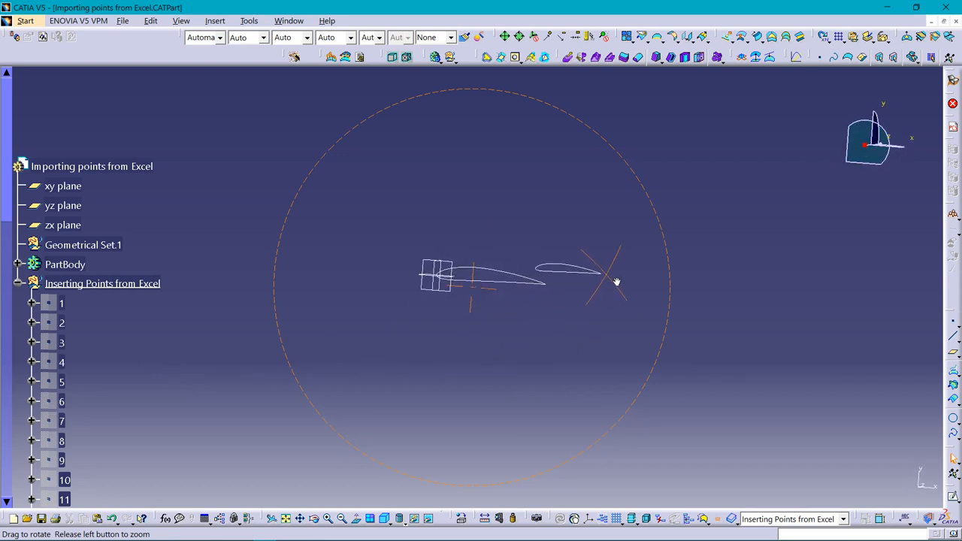
drag(616, 283, 488, 343)
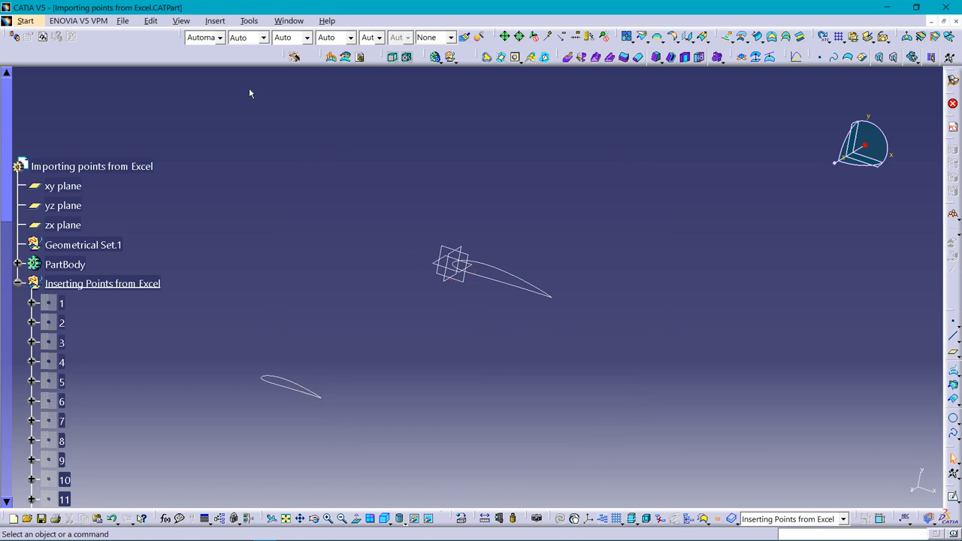
click(215, 21)
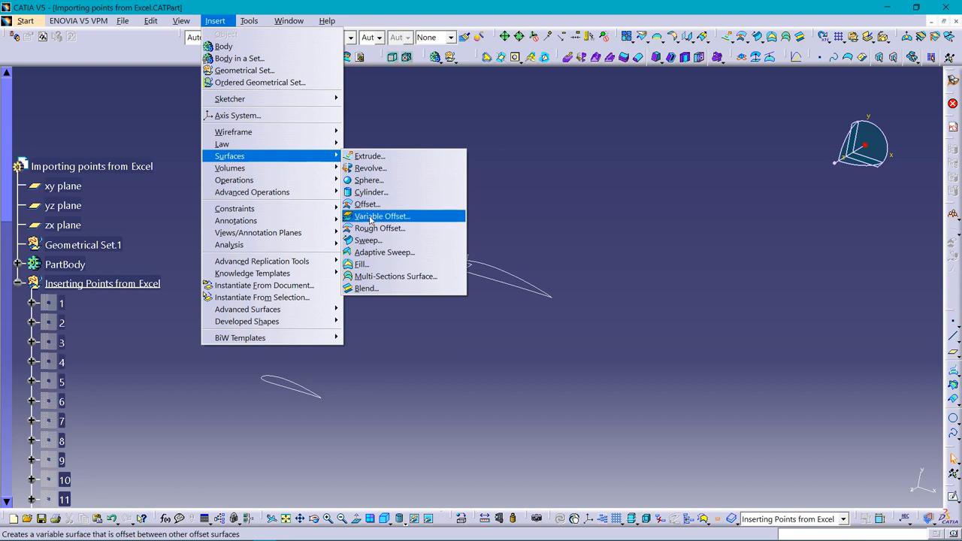
mouse_move(393, 277)
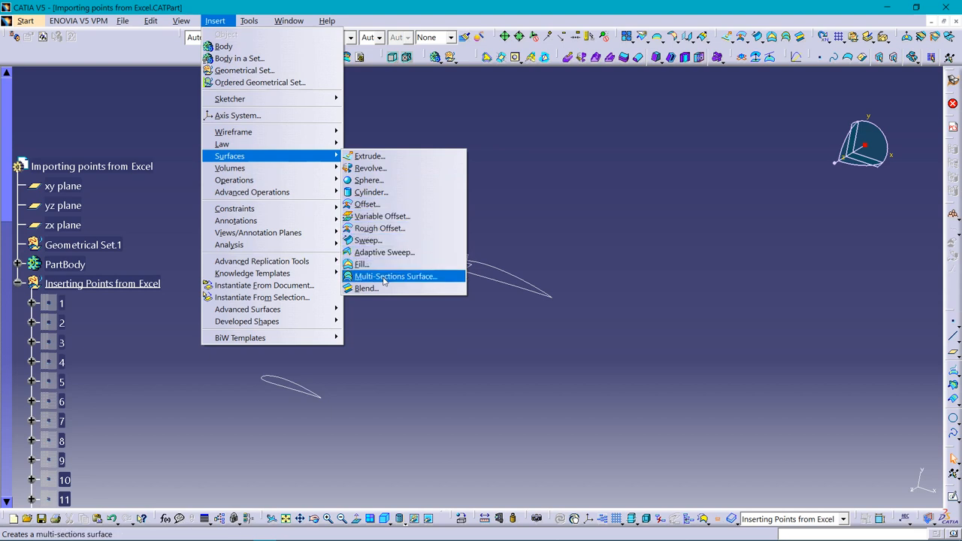
Step: Create a multi-sections surface through Scaling.2 and Translate.1 to form the tapered wing
click(394, 277)
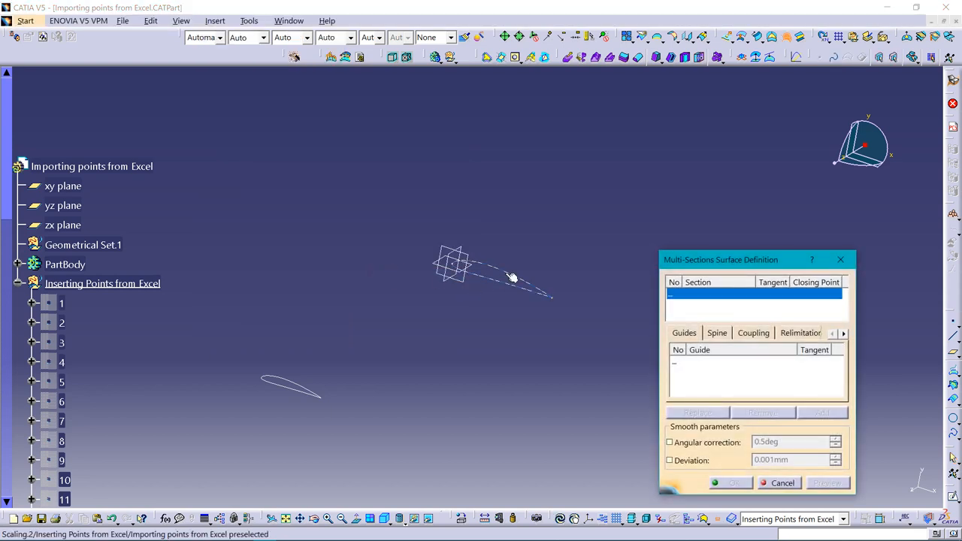
click(511, 280)
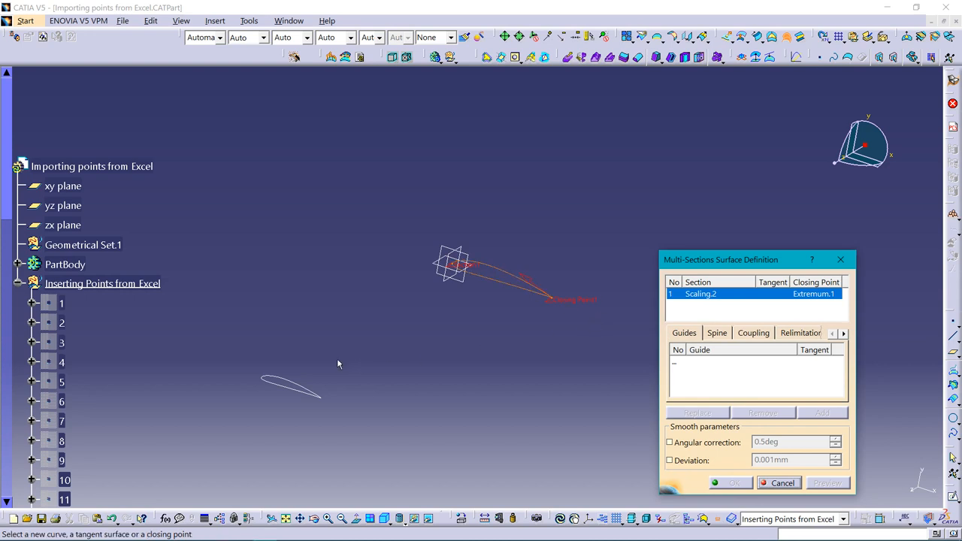
click(299, 388)
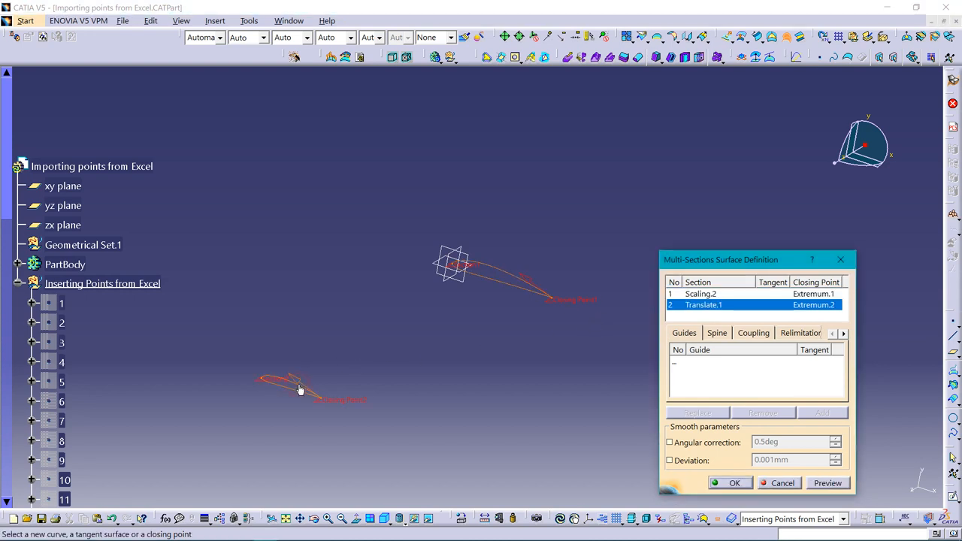
click(734, 483)
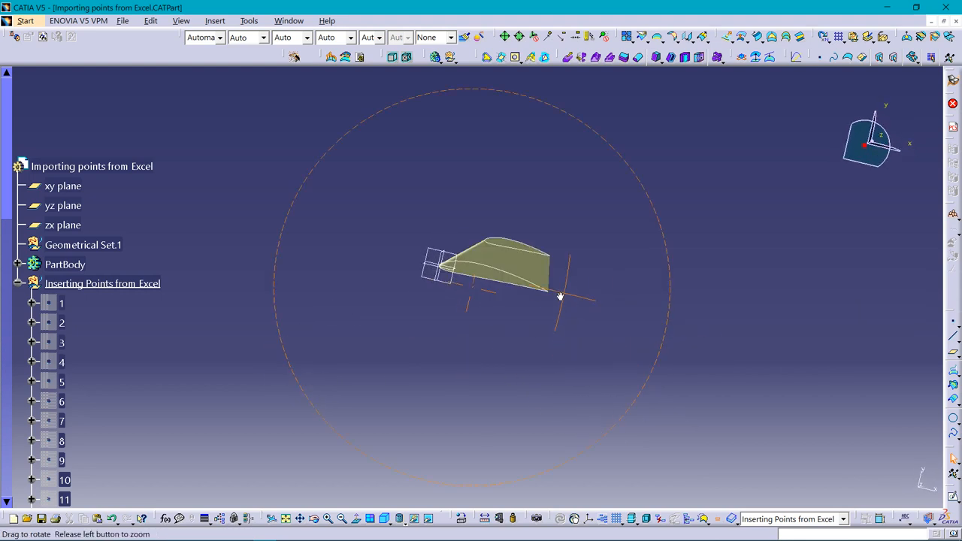
drag(559, 298, 541, 306)
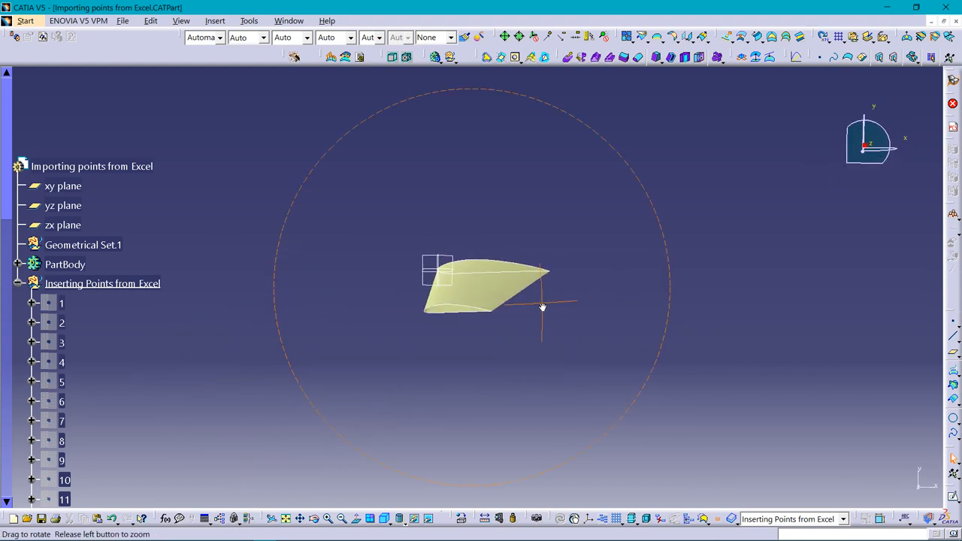
drag(541, 304, 471, 340)
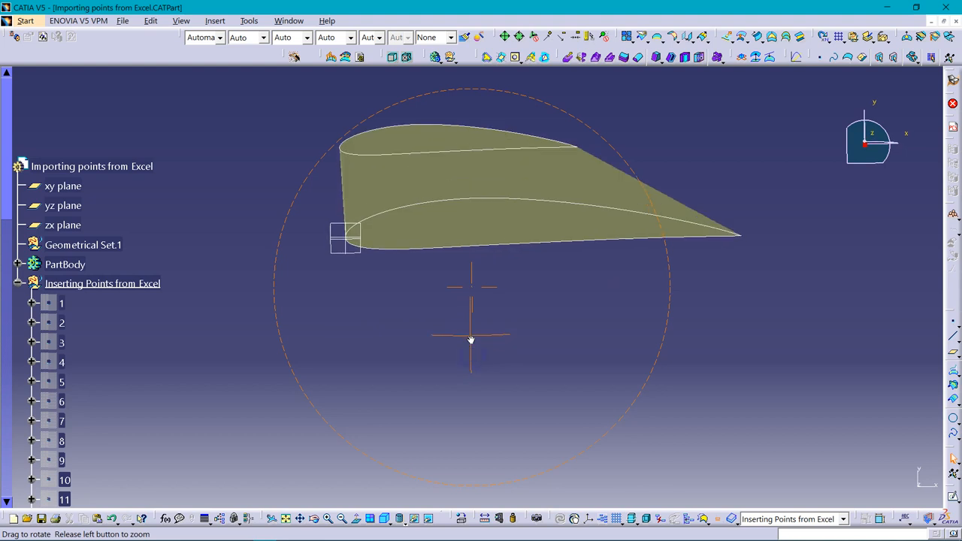
drag(472, 340, 487, 350)
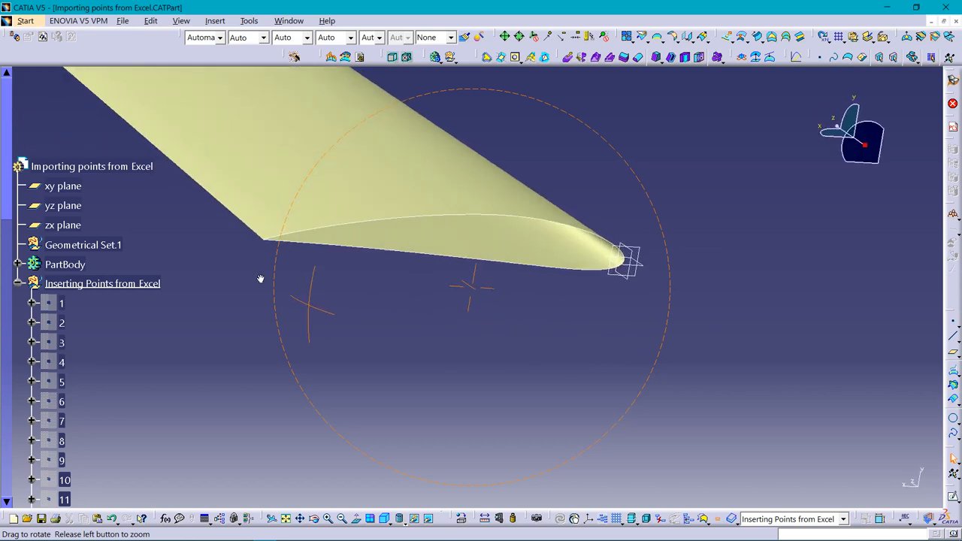
drag(261, 278, 587, 365)
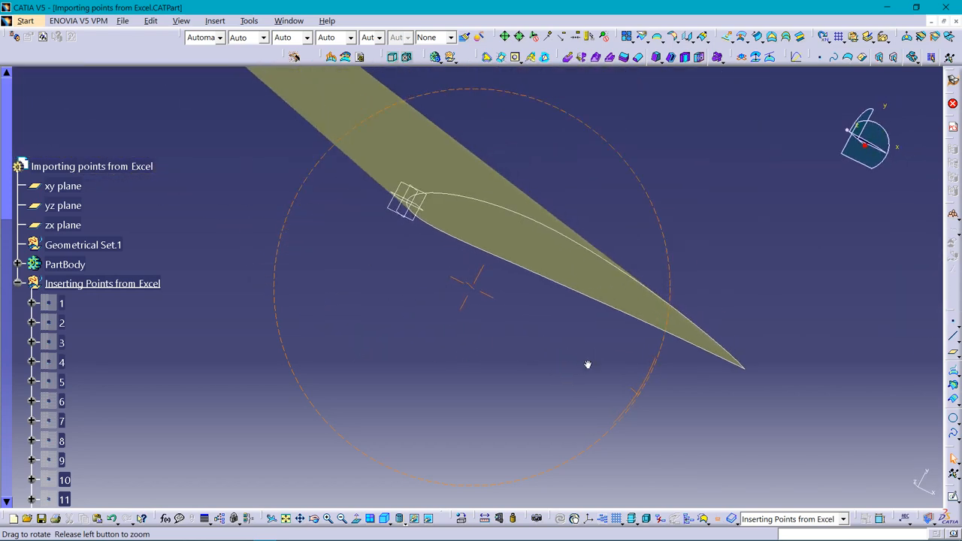
drag(587, 365, 376, 226)
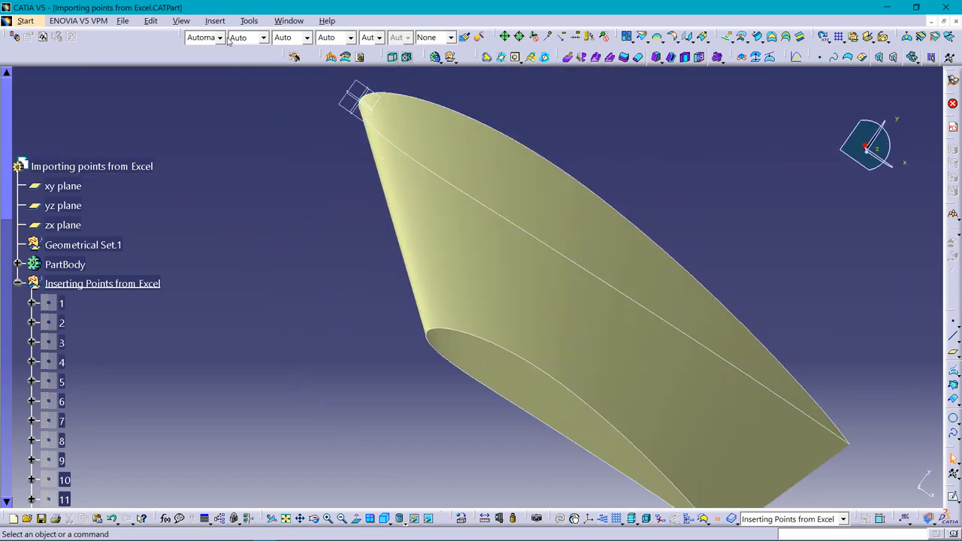
Step: Start Fill surfaces from Insert > Surfaces for each open wing end
click(215, 21)
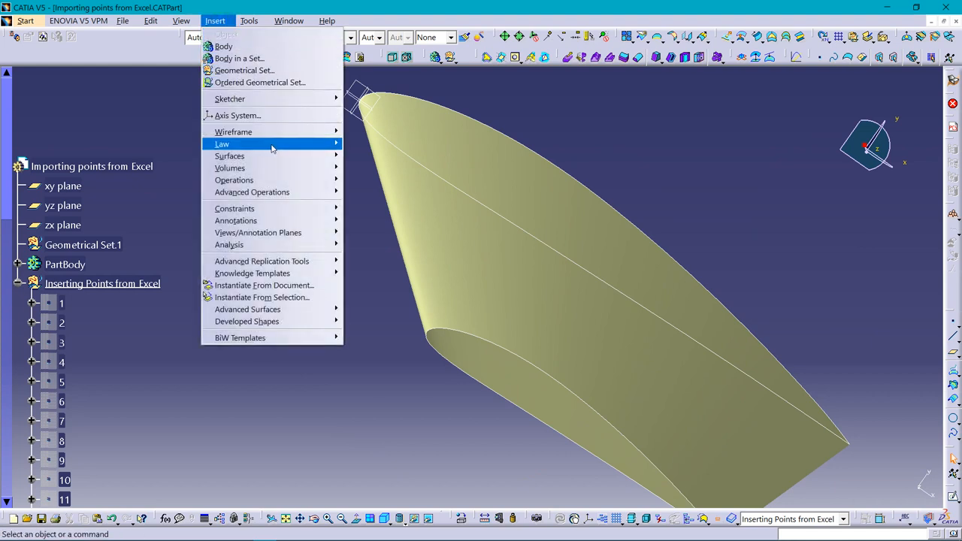
mouse_move(228, 155)
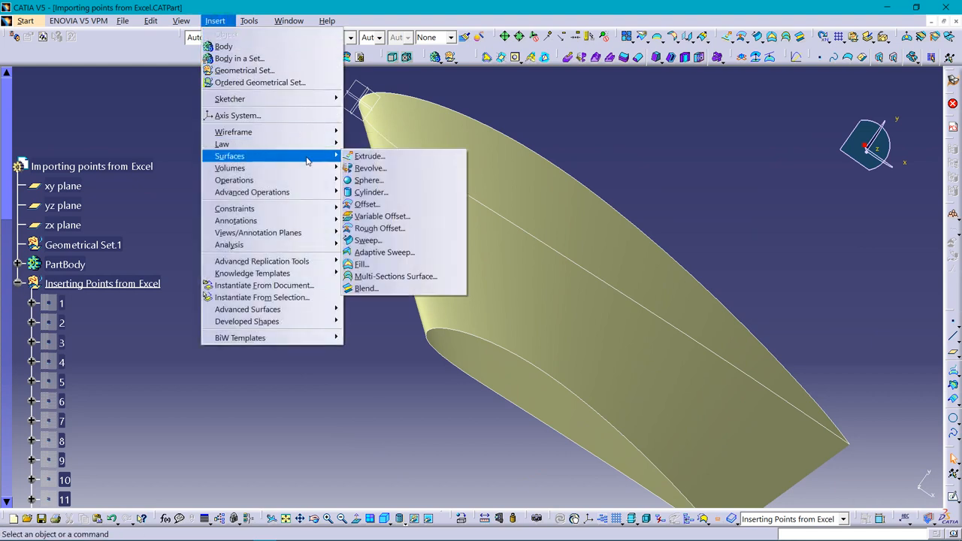
mouse_move(360, 265)
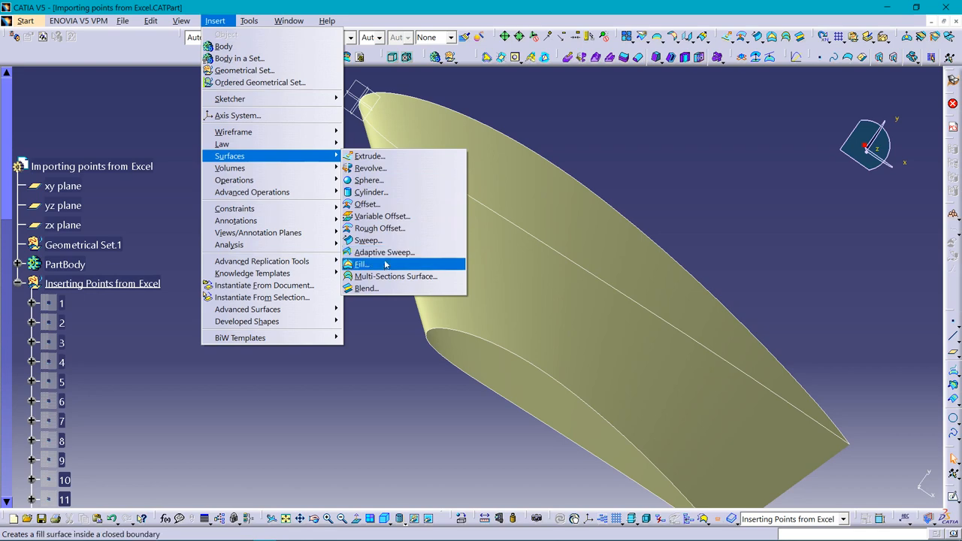
click(361, 264)
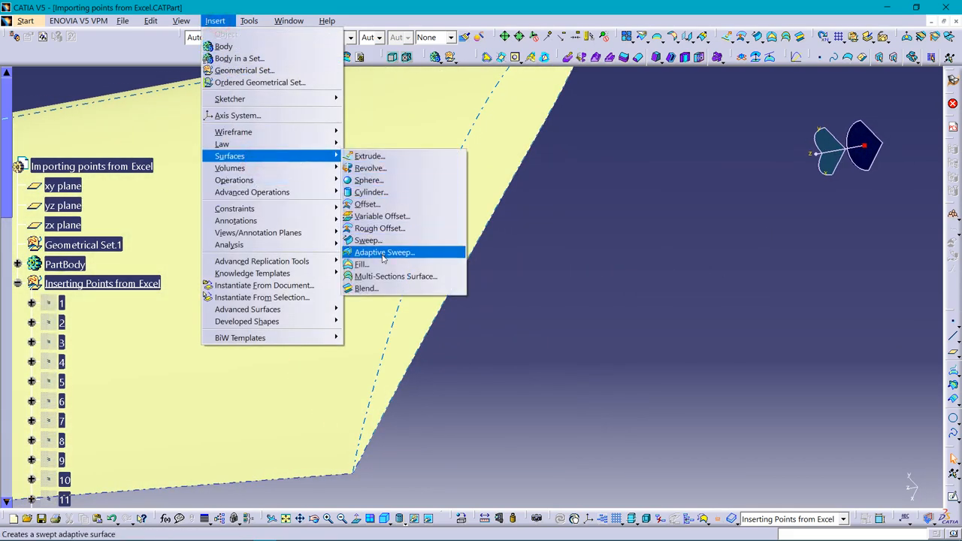
click(360, 264)
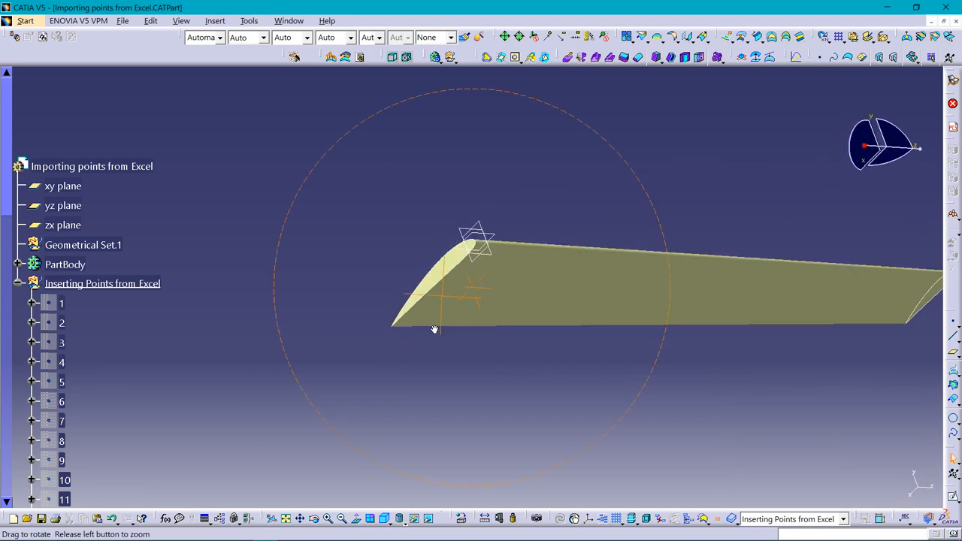
drag(433, 327, 340, 301)
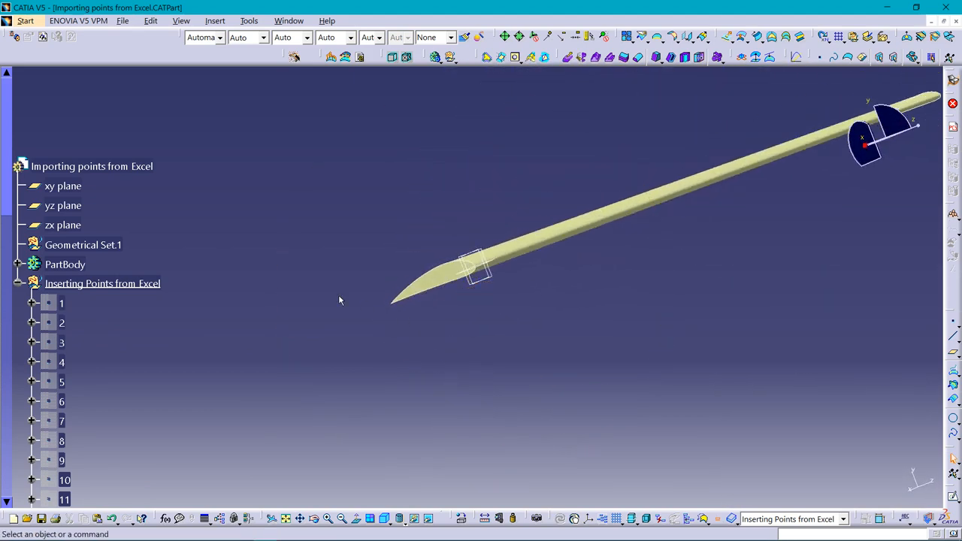
drag(477, 270, 434, 309)
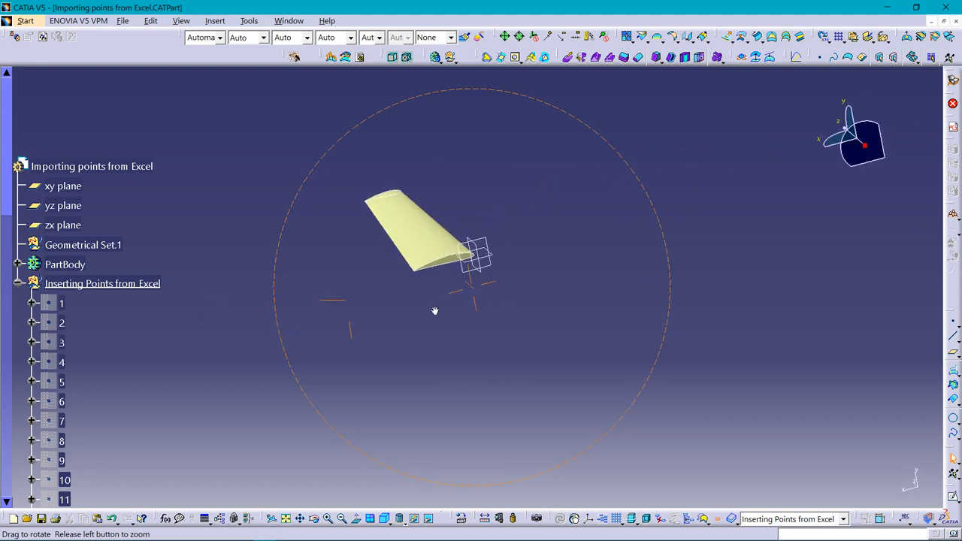
drag(434, 311, 550, 389)
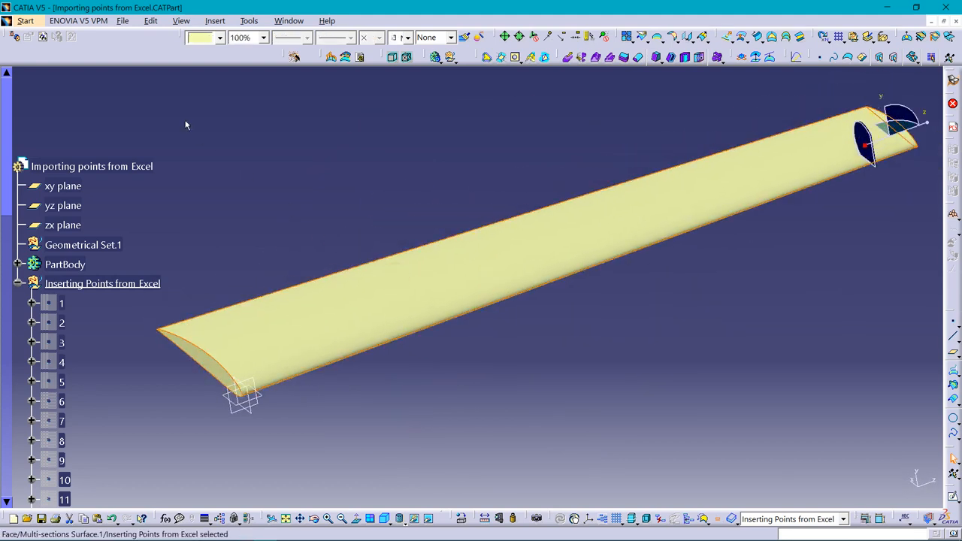
Step: Set the multi-sections wing surface colour to yellow from the Graphic Properties toolbar
click(219, 38)
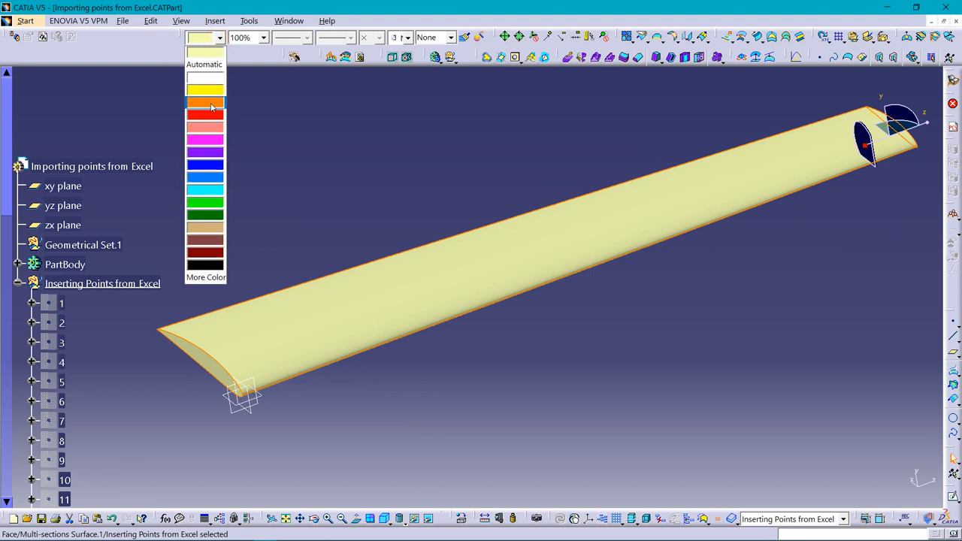
click(205, 102)
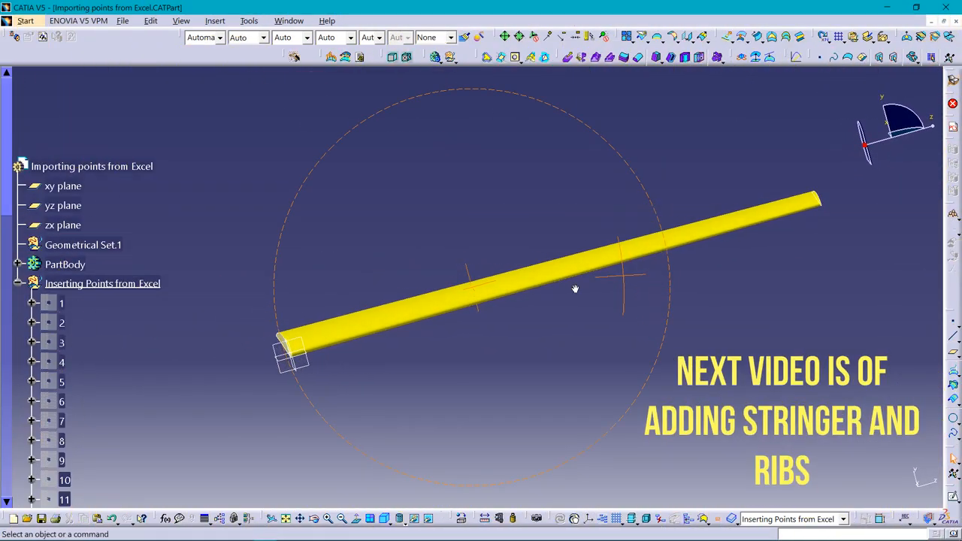
drag(574, 289, 676, 271)
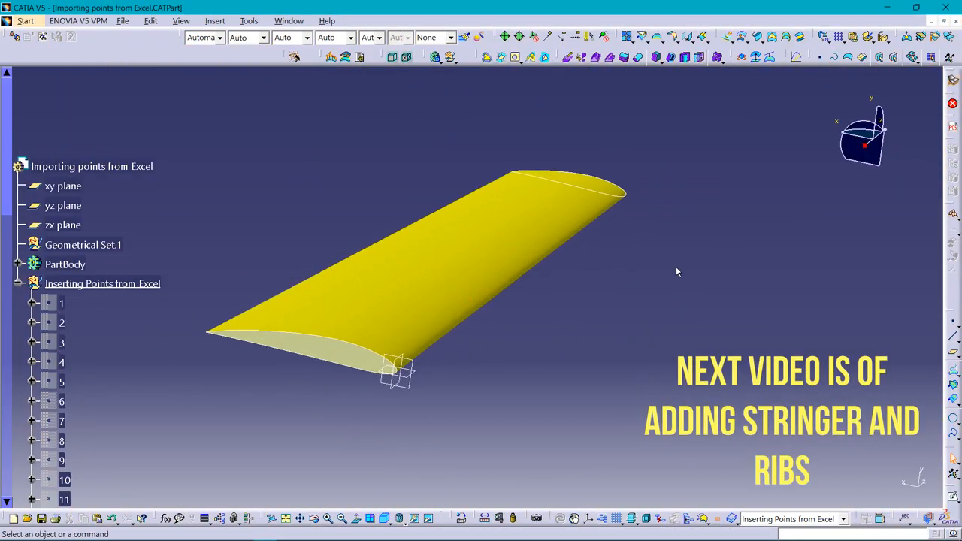